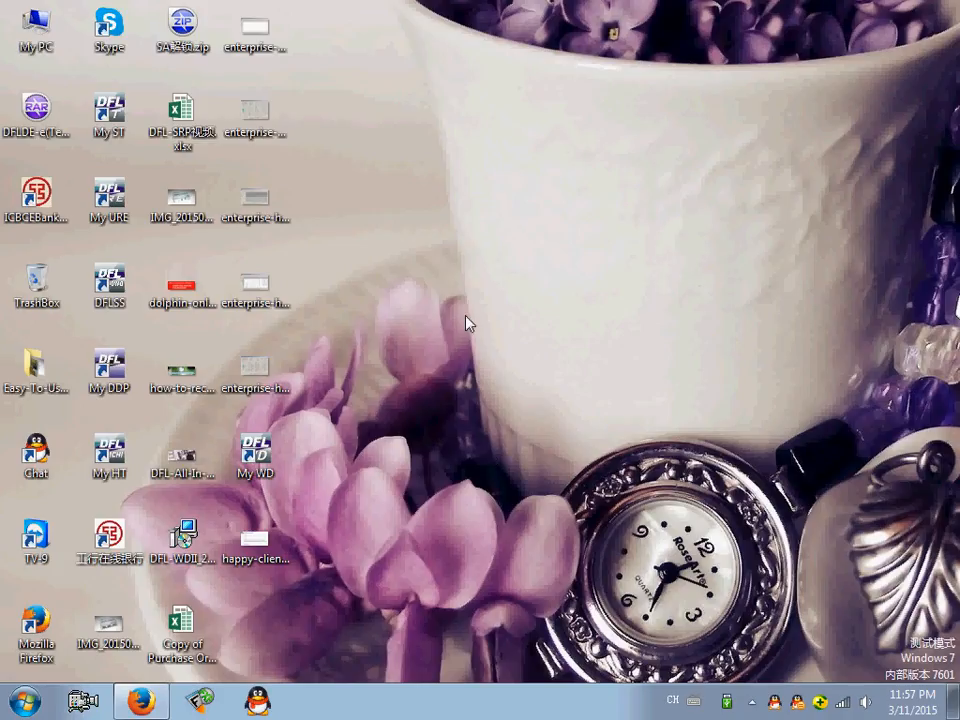
mouse_move(435, 322)
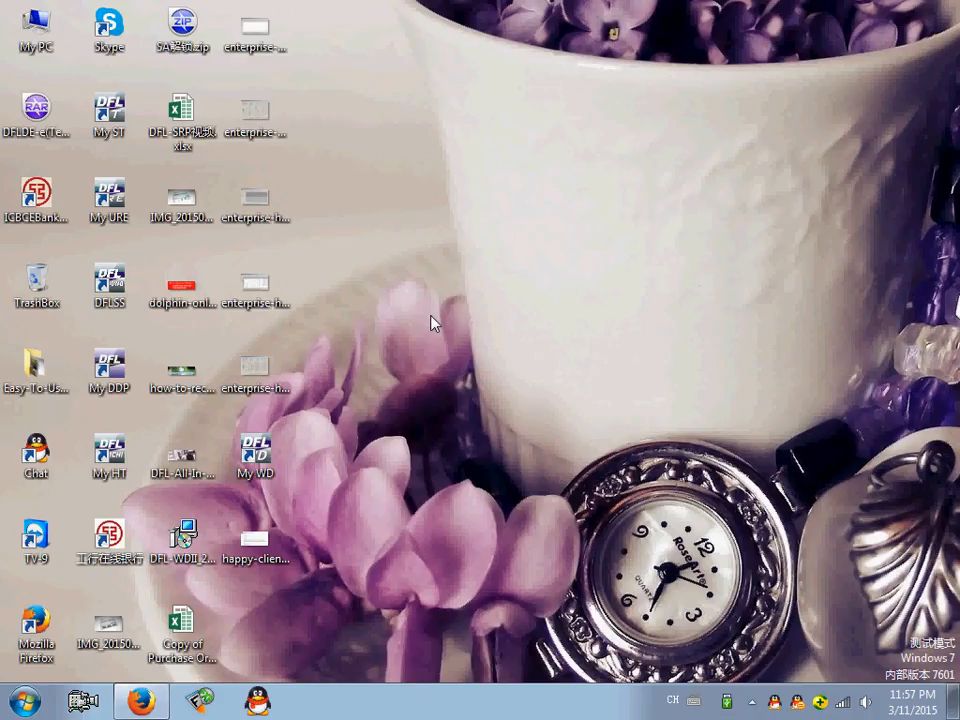
mouse_move(420, 290)
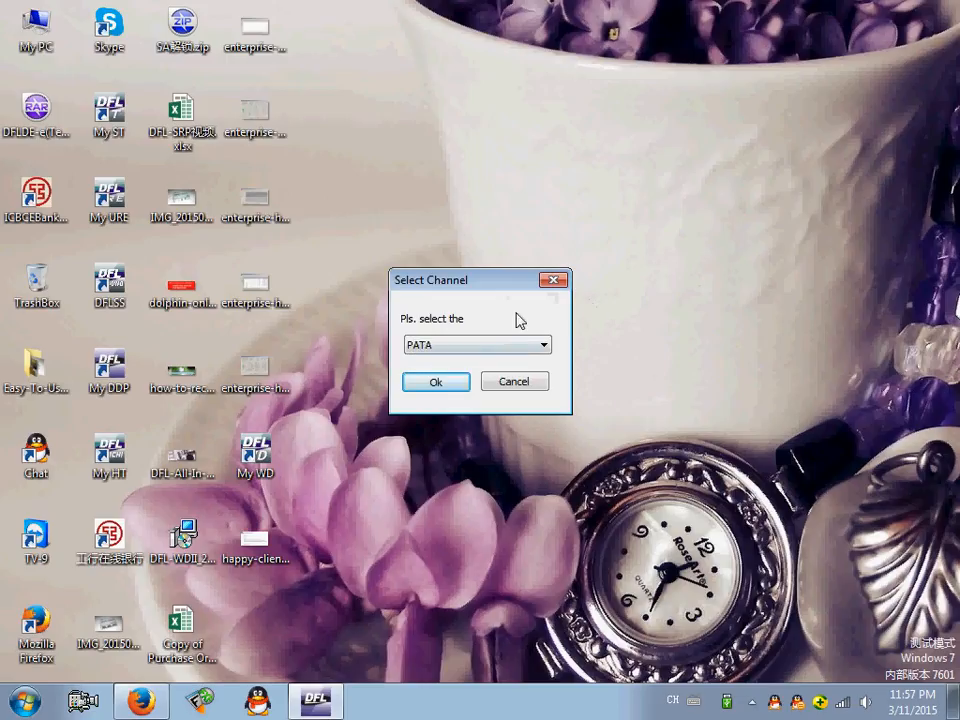
- Pick SATA0 from the Select Channel dropdown instead of PATA
left_click_drag(470, 280, 480, 237)
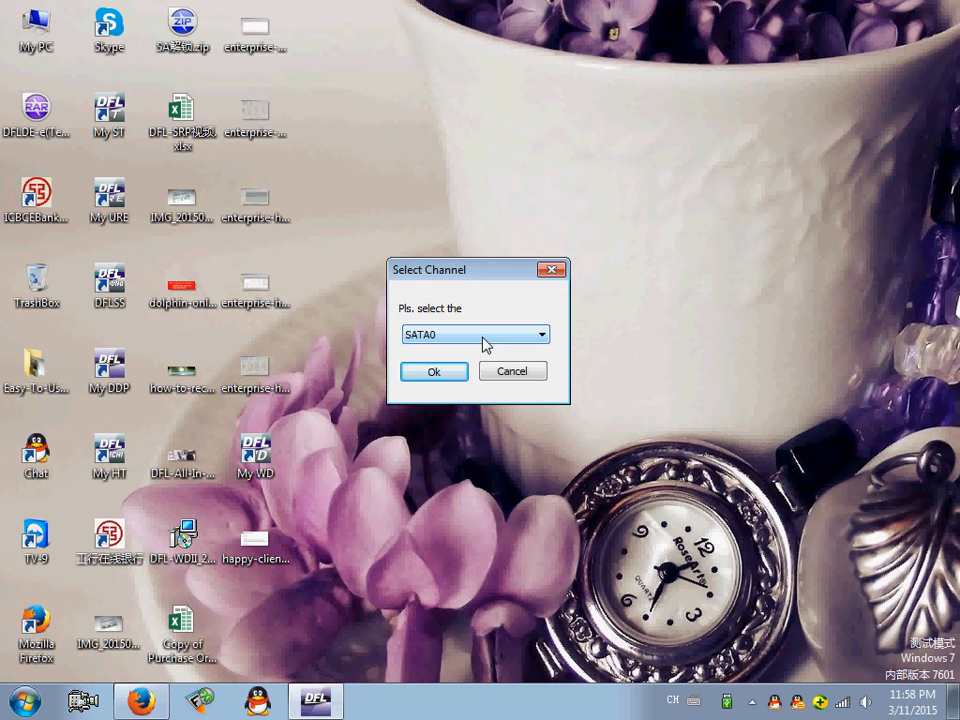
- Confirm the SATA0 channel and power on to detect the source disk
left_click(434, 371)
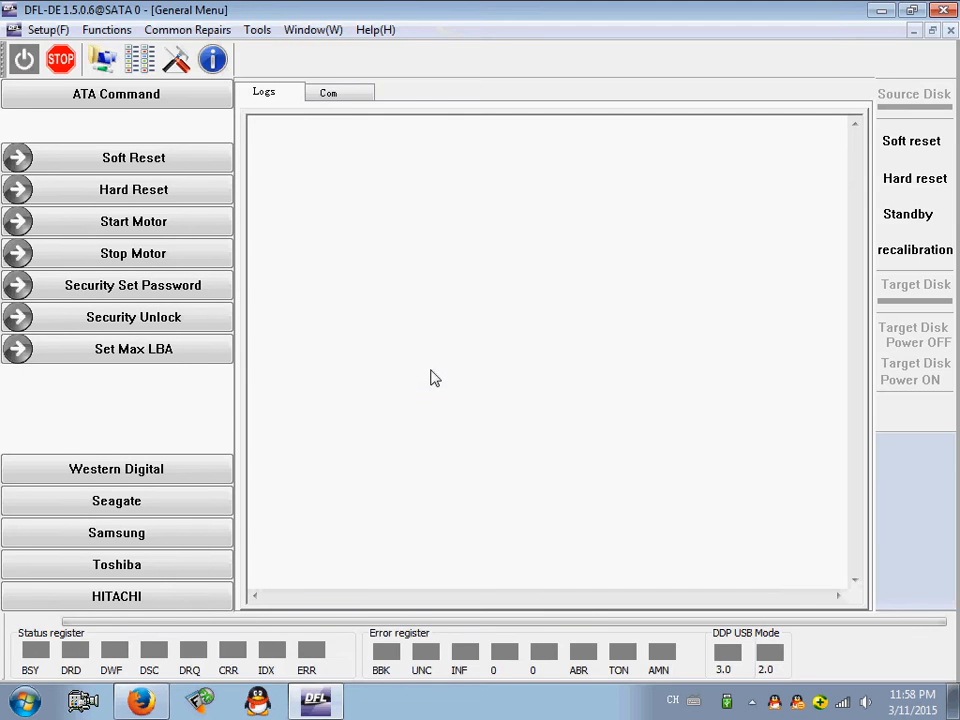
left_click(23, 58)
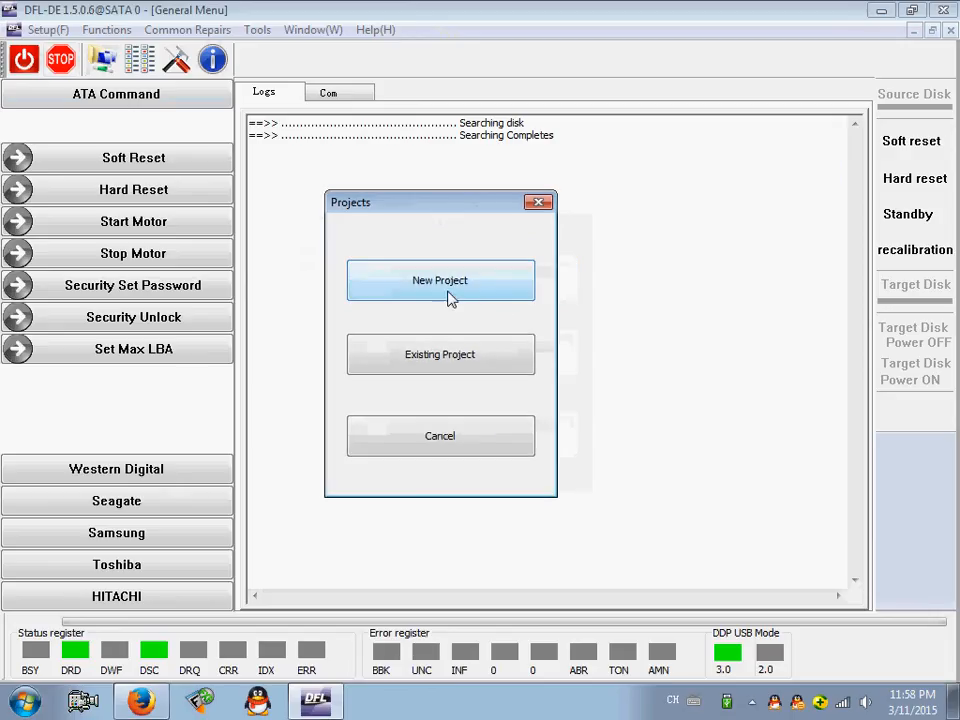
- Create a New Project with the SATA 0 source and choose its Task Path
left_click(440, 280)
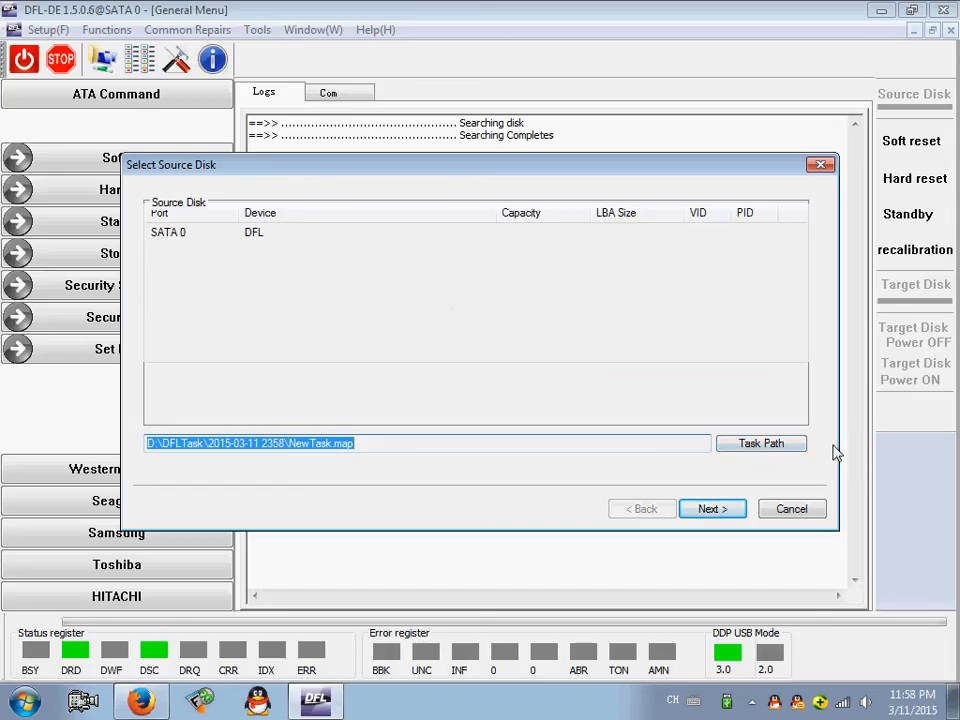
left_click(760, 443)
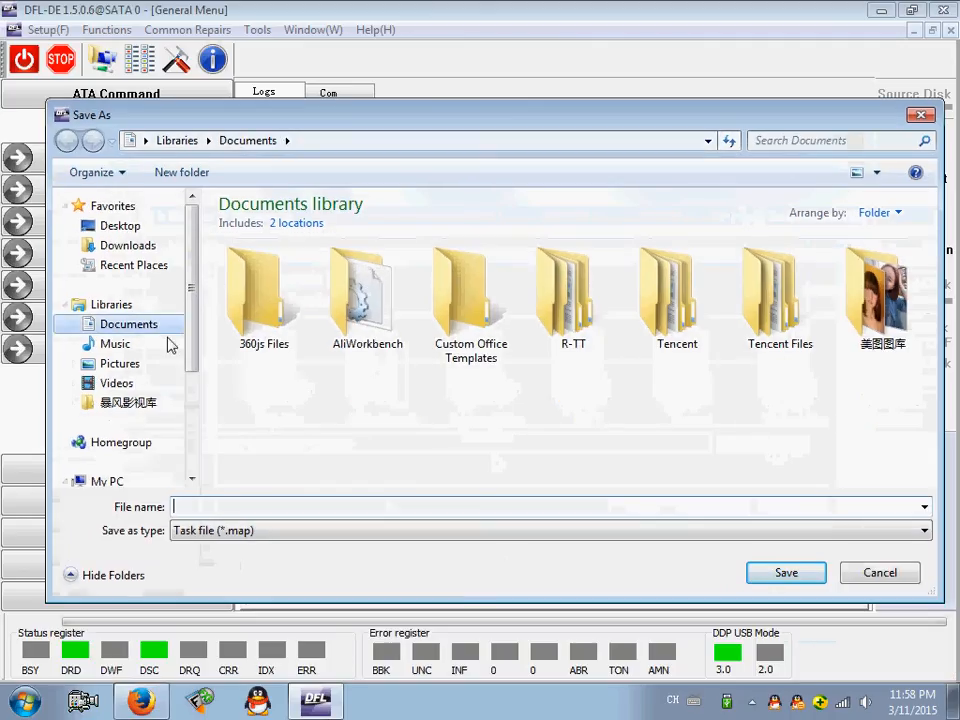
- Save the task file as D:\DFLTASK\stanley\stan1.map in a new stanley folder
scroll("down", 3)
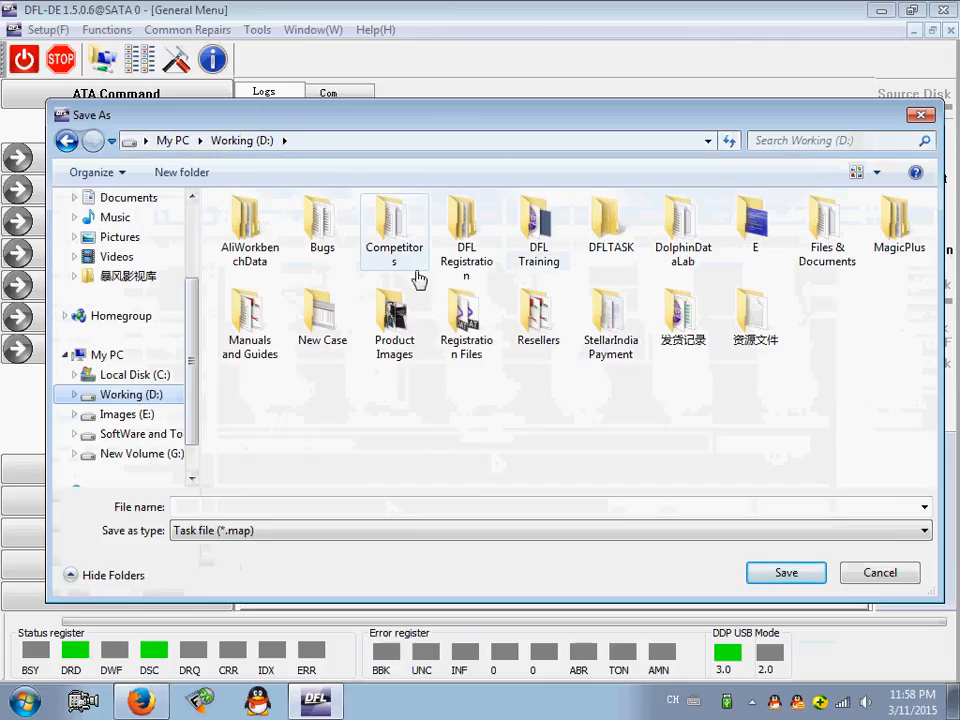
double_click(610, 220)
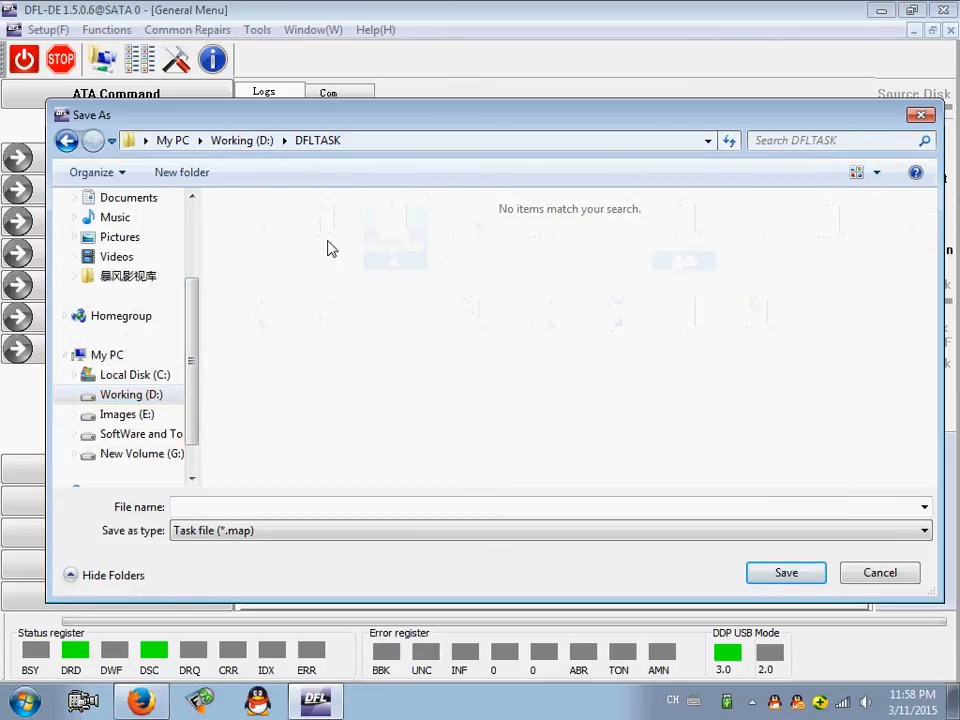
left_click(181, 172)
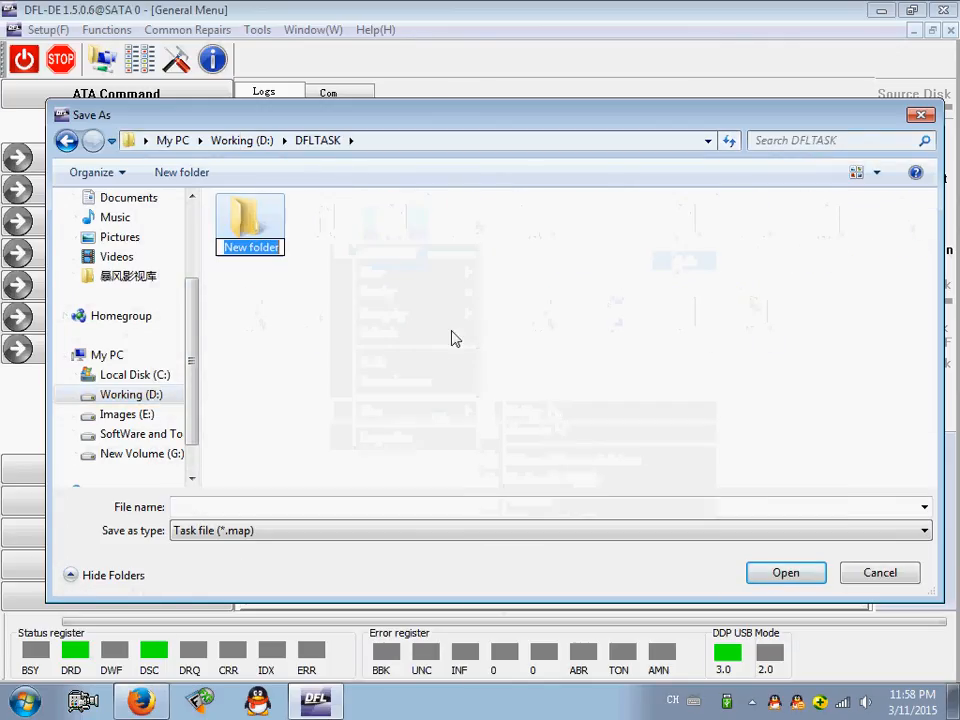
type("stanley")
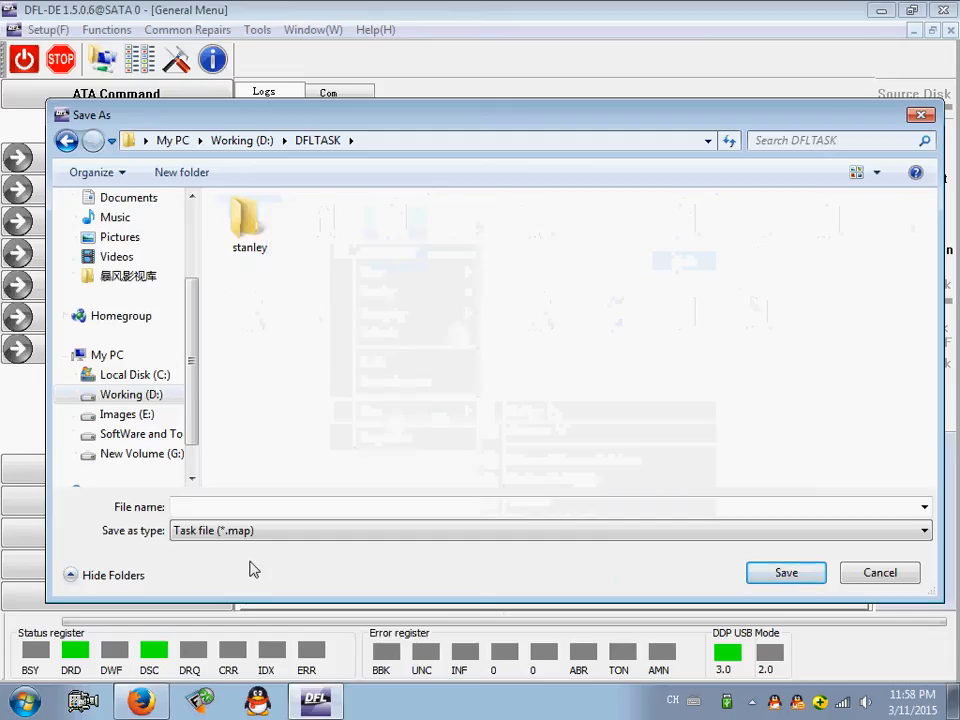
left_click(400, 506)
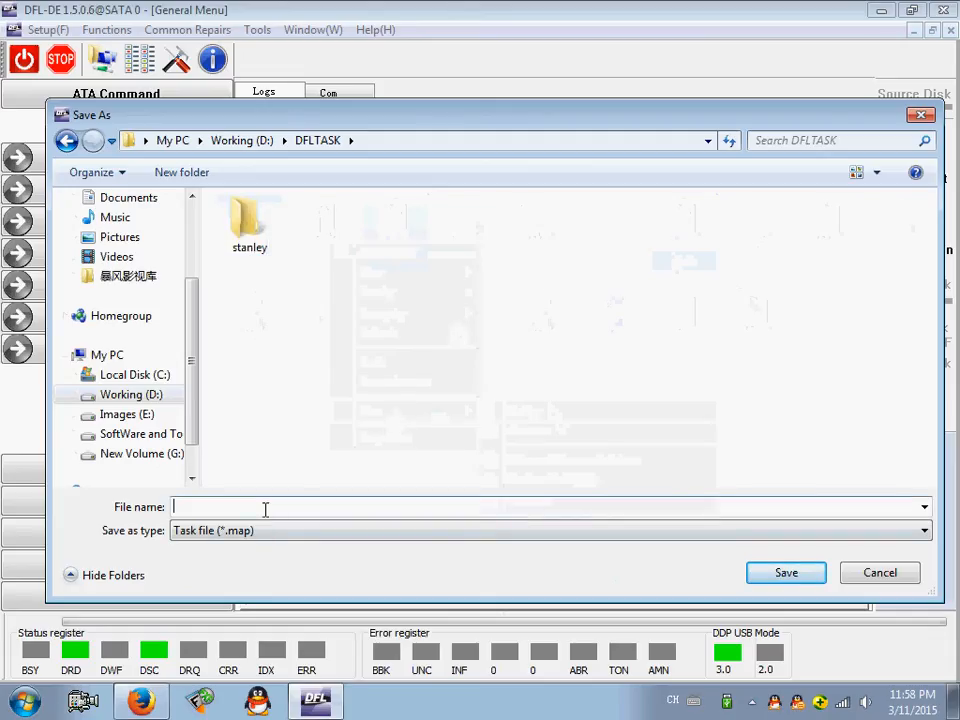
type("stan1")
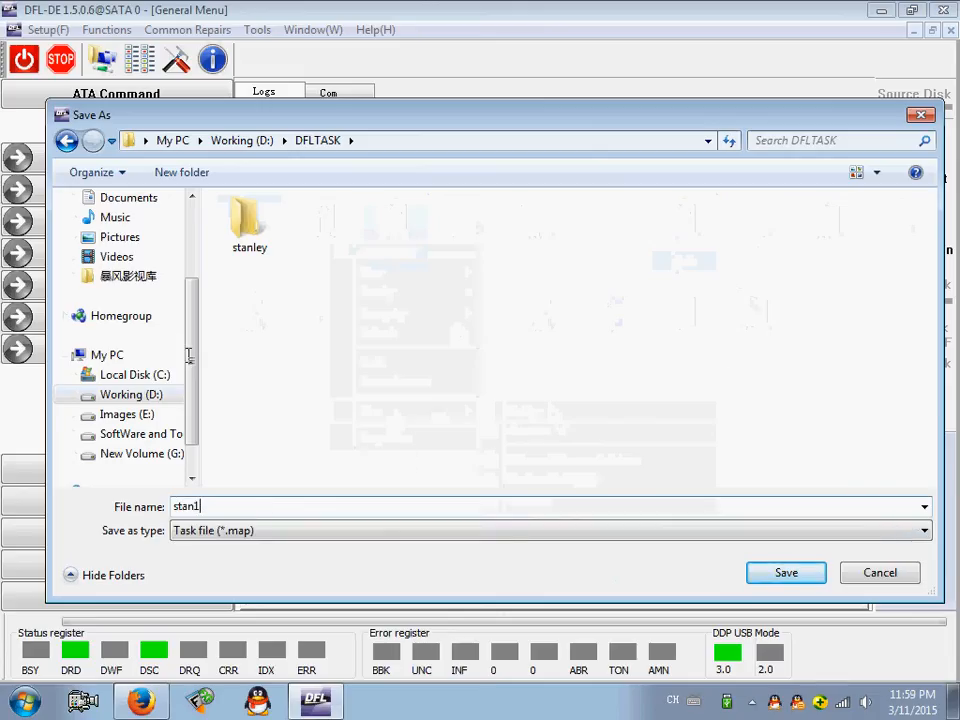
double_click(249, 217)
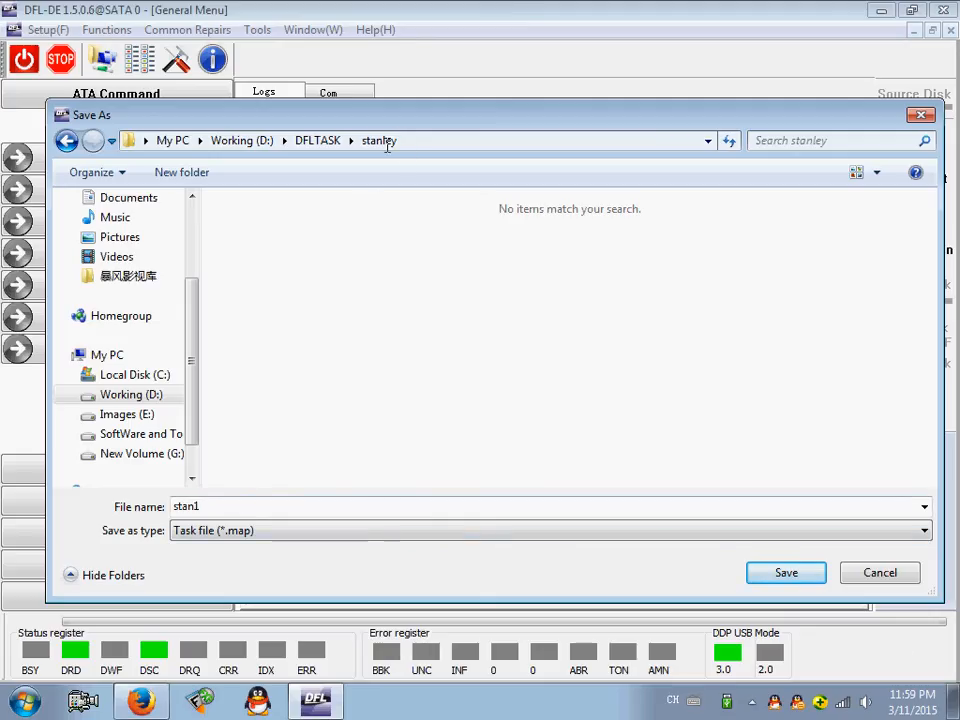
left_click(786, 572)
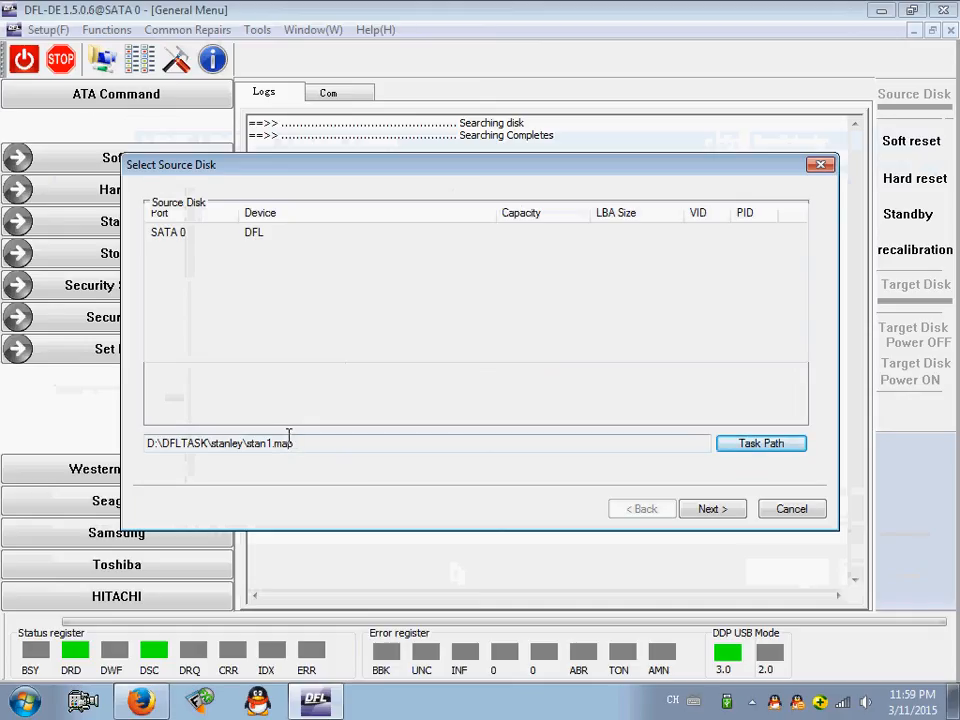
- Select Disk Imaging as the job type and advance to the Target Disk list
left_click(712, 509)
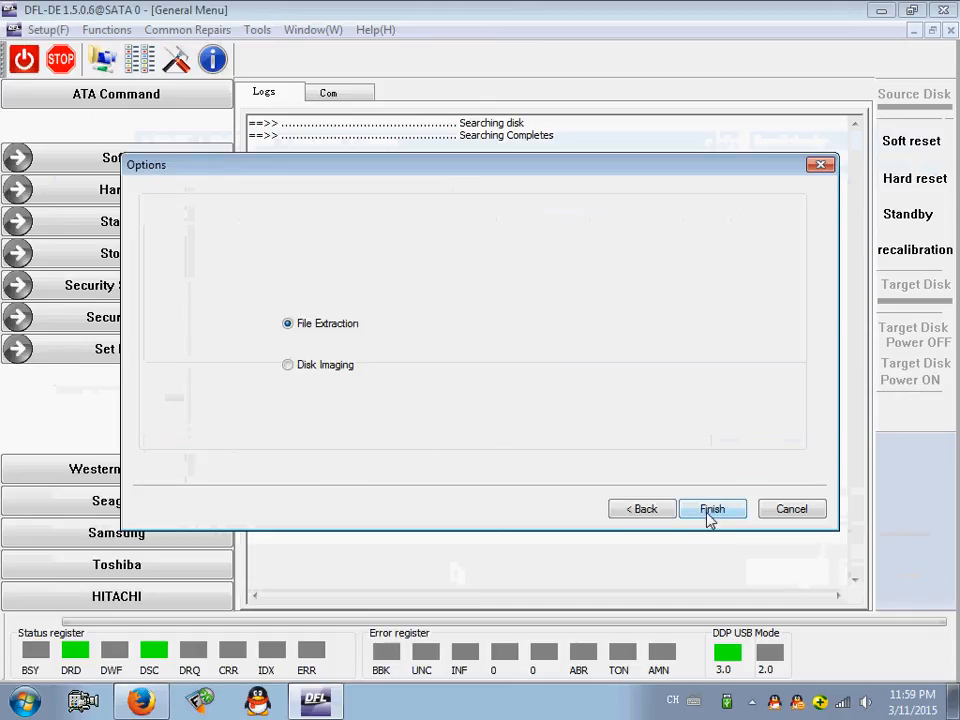
left_click(288, 364)
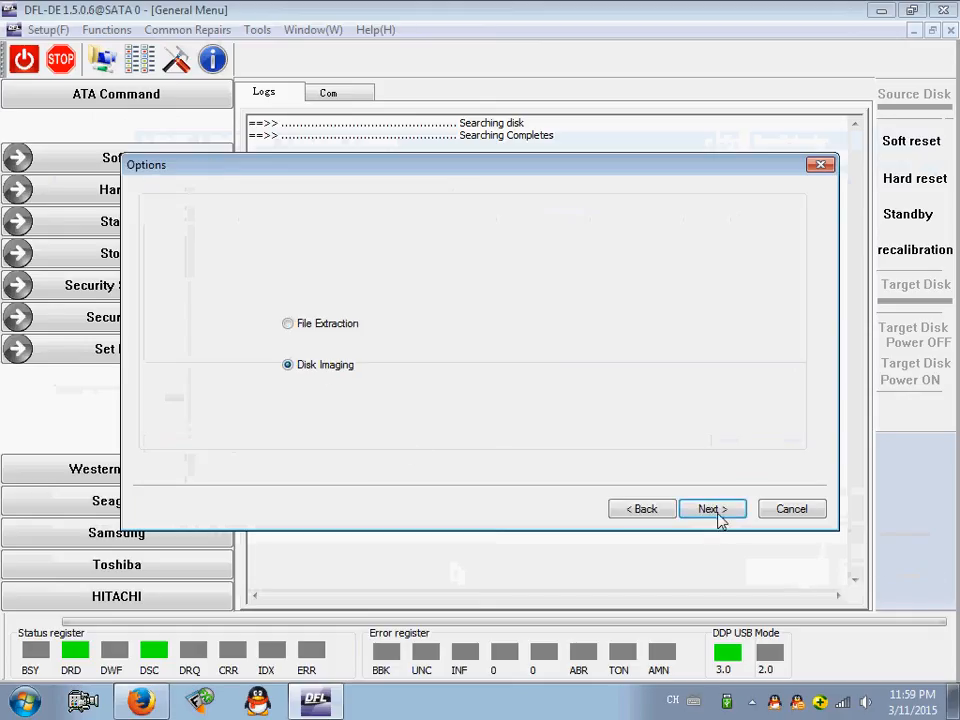
left_click(711, 509)
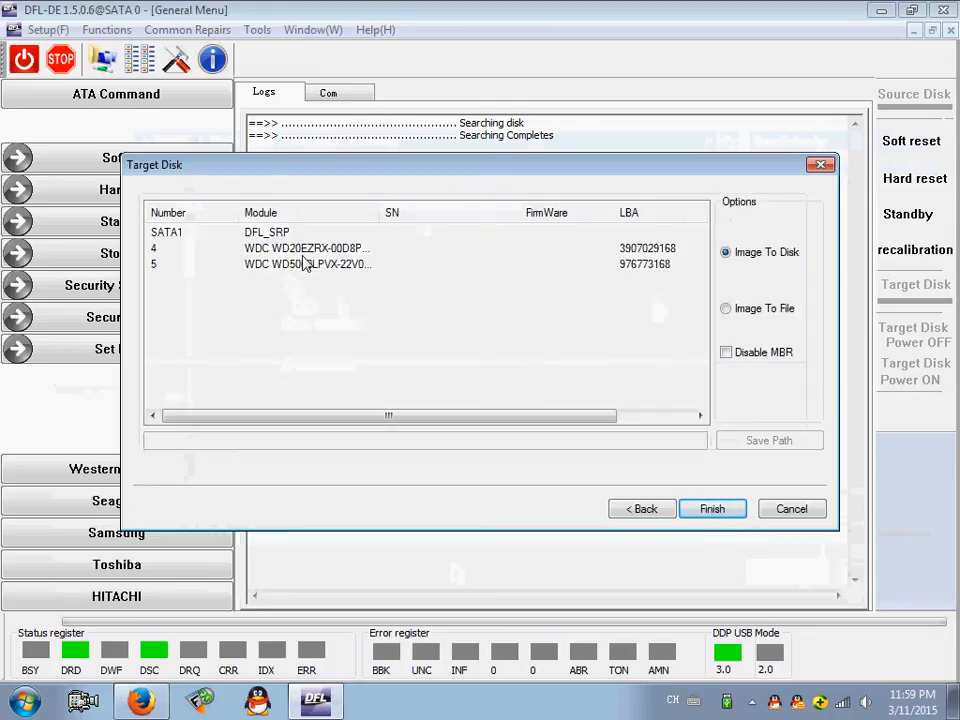
- Set WDC WD20EZRX (drive 4) as the Image To Disk target and finish
left_click(307, 247)
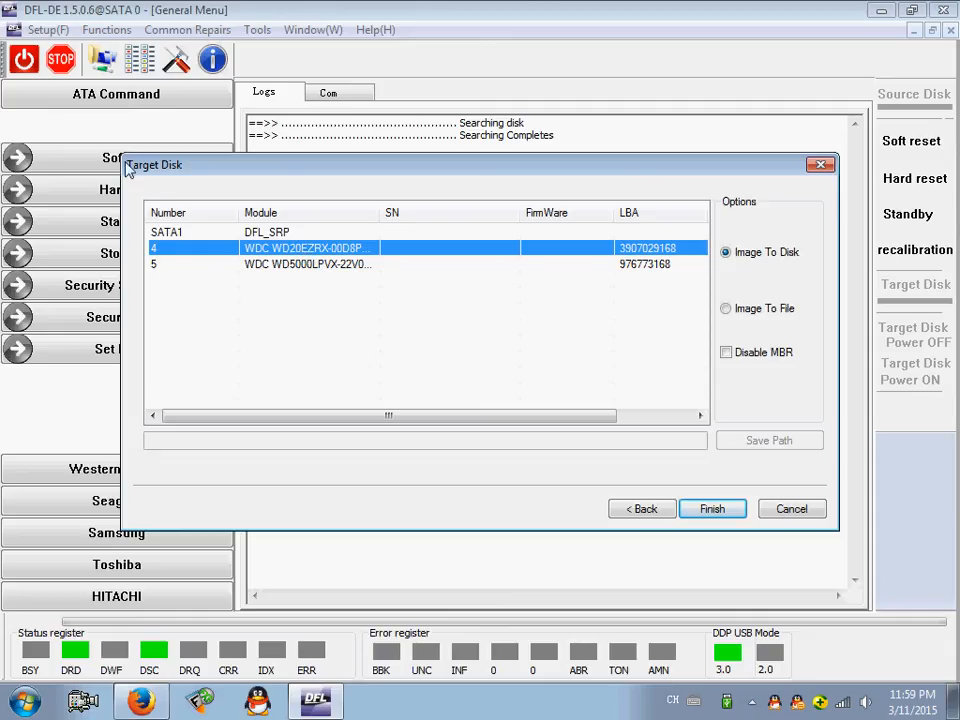
mouse_move(670, 347)
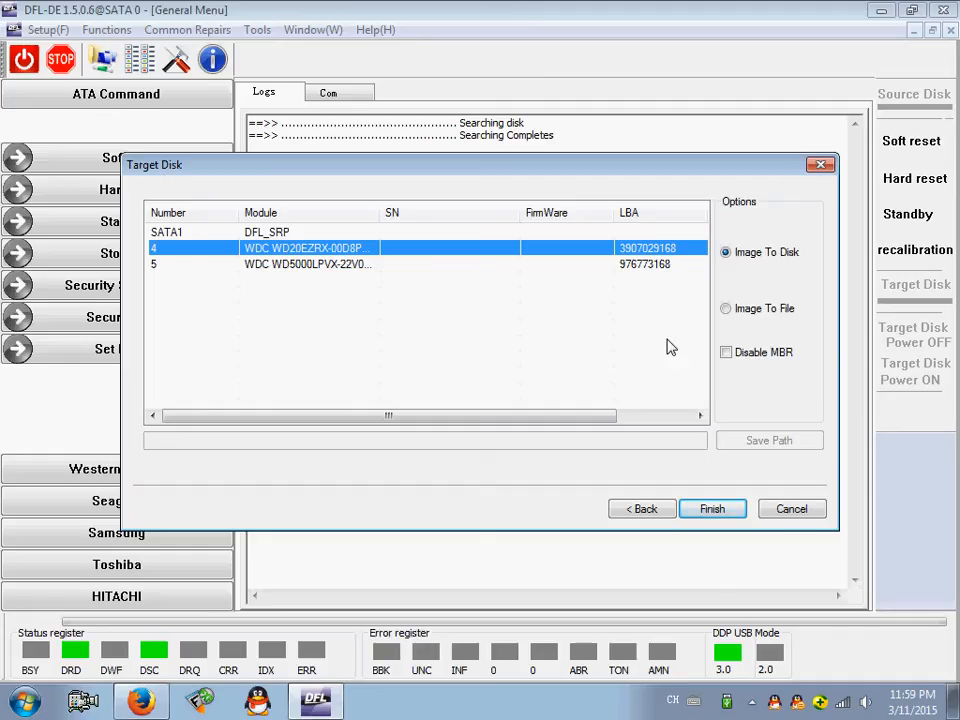
left_click(712, 509)
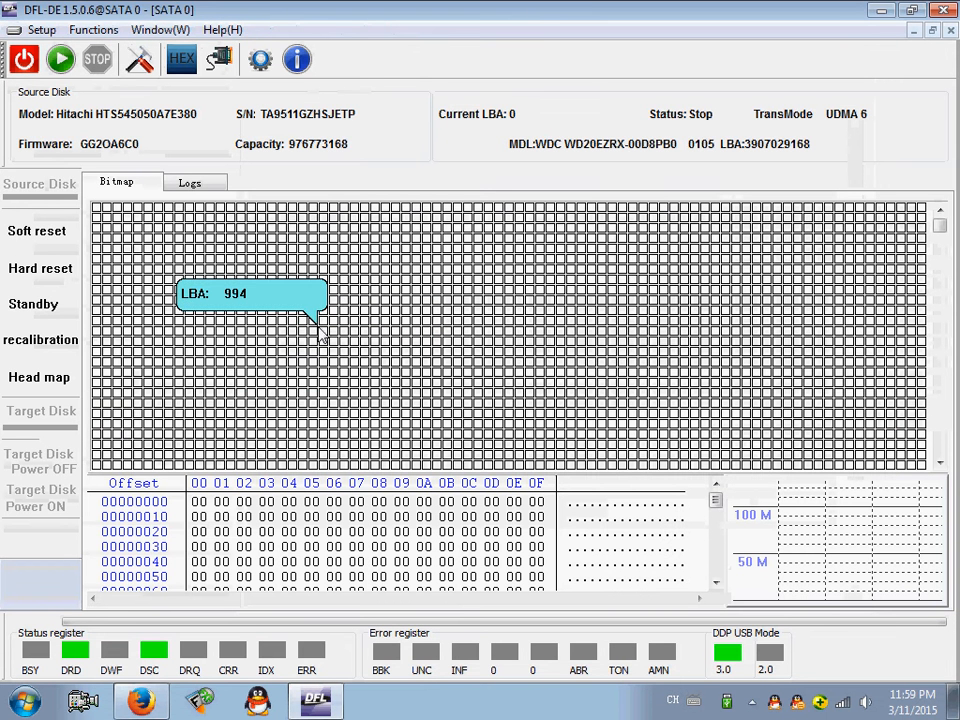
mouse_move(360, 375)
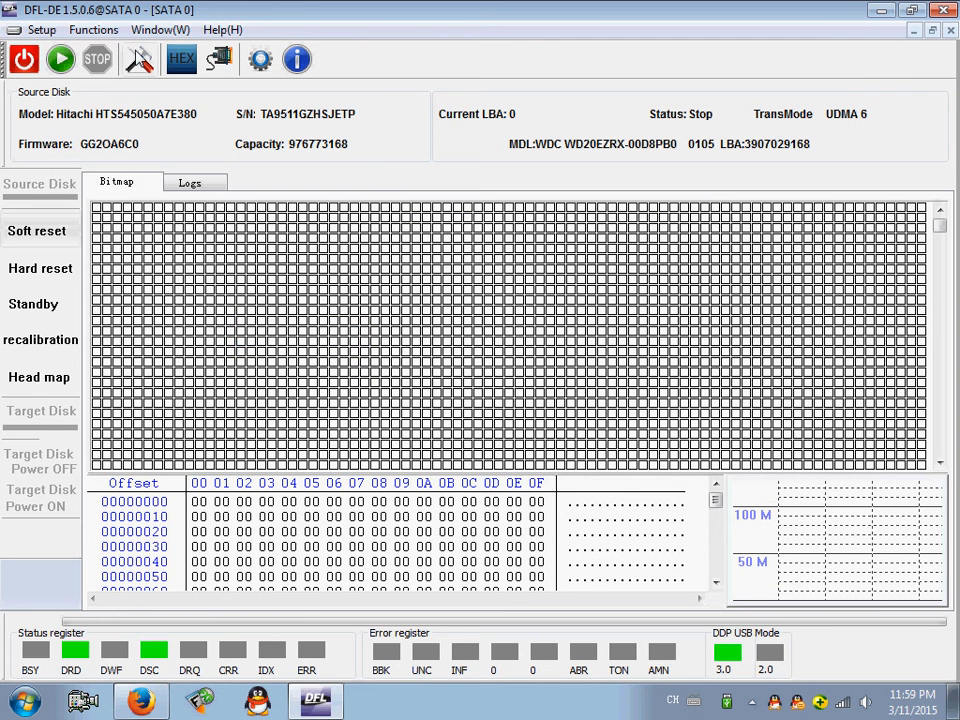
- Open the imaging Settings dialog with pass 1 retry and error-handling options
left_click(138, 59)
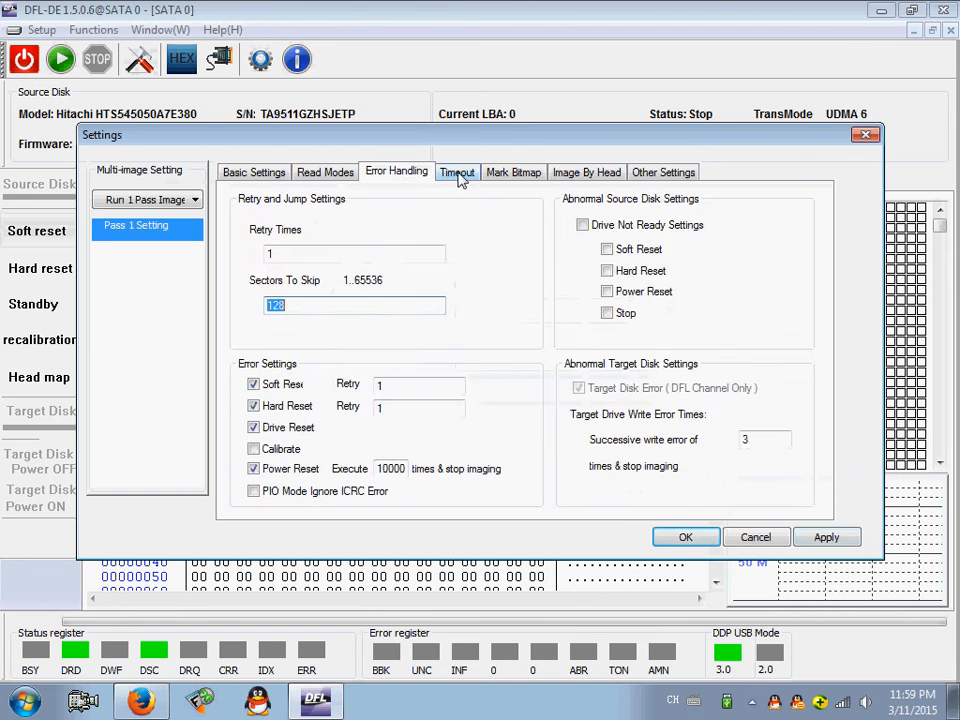
- Review the Other Settings tab, close Settings with OK, and start imaging
left_click(662, 171)
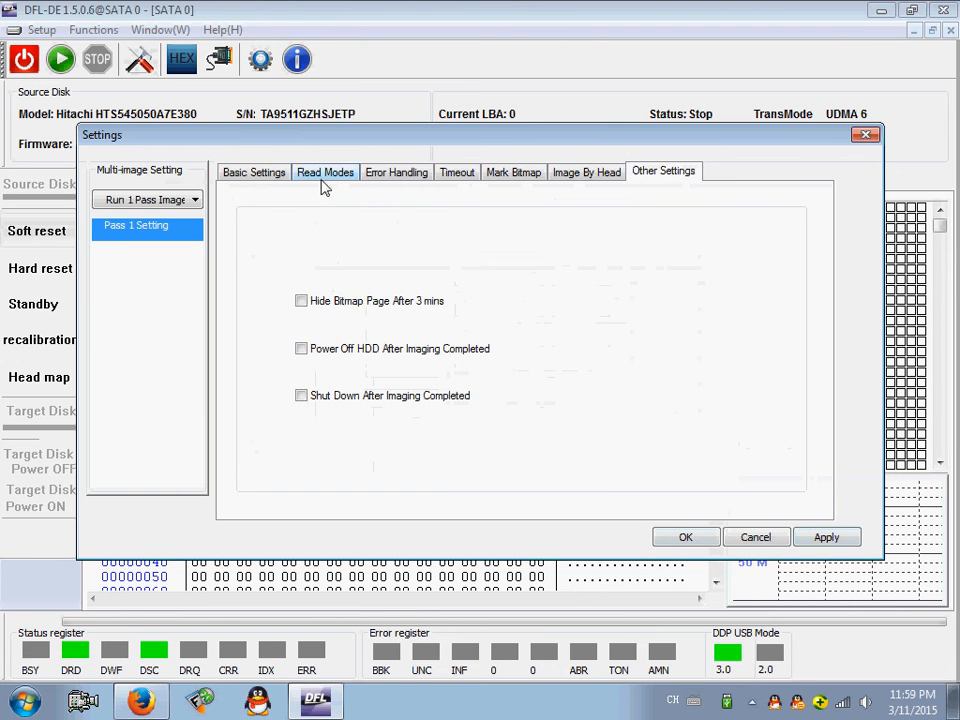
left_click(685, 537)
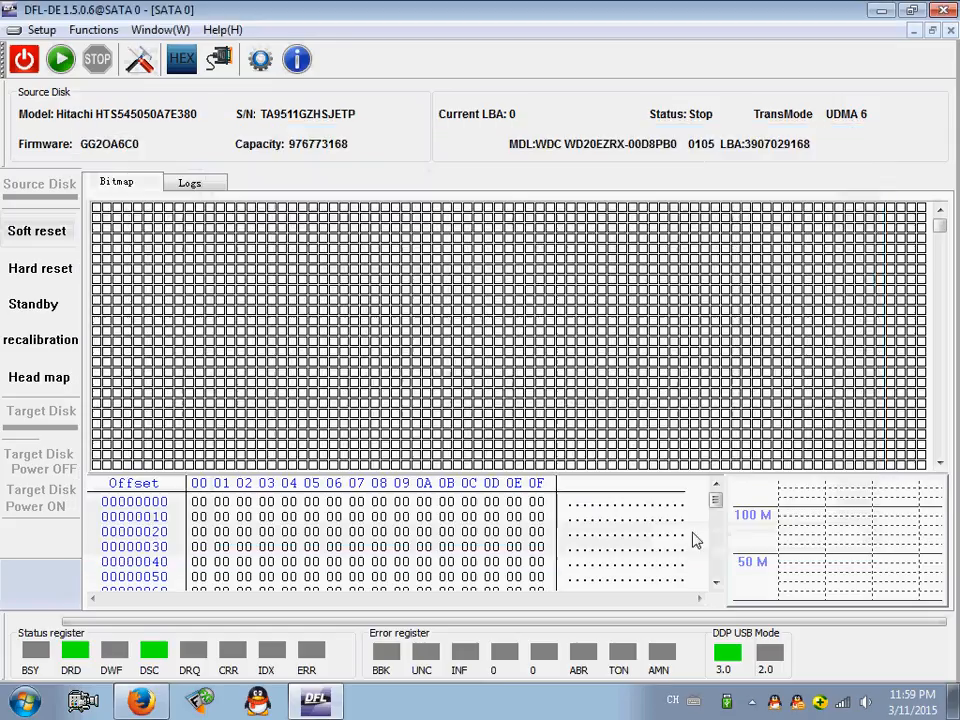
left_click(60, 59)
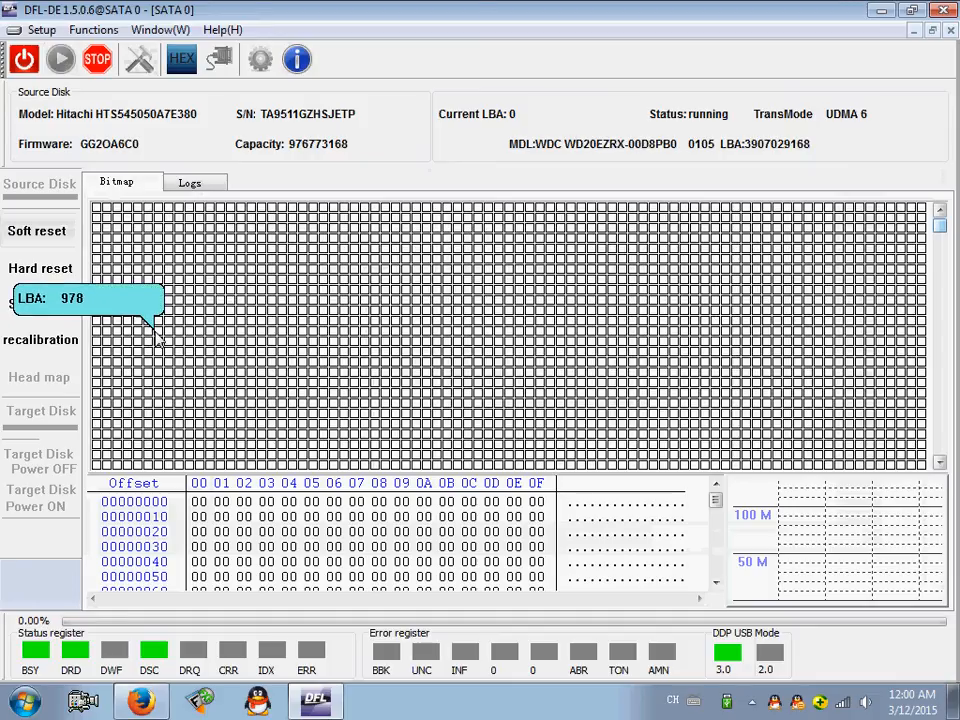
- Minimize the DFL-DE window so the Windows desktop shows
left_click(189, 182)
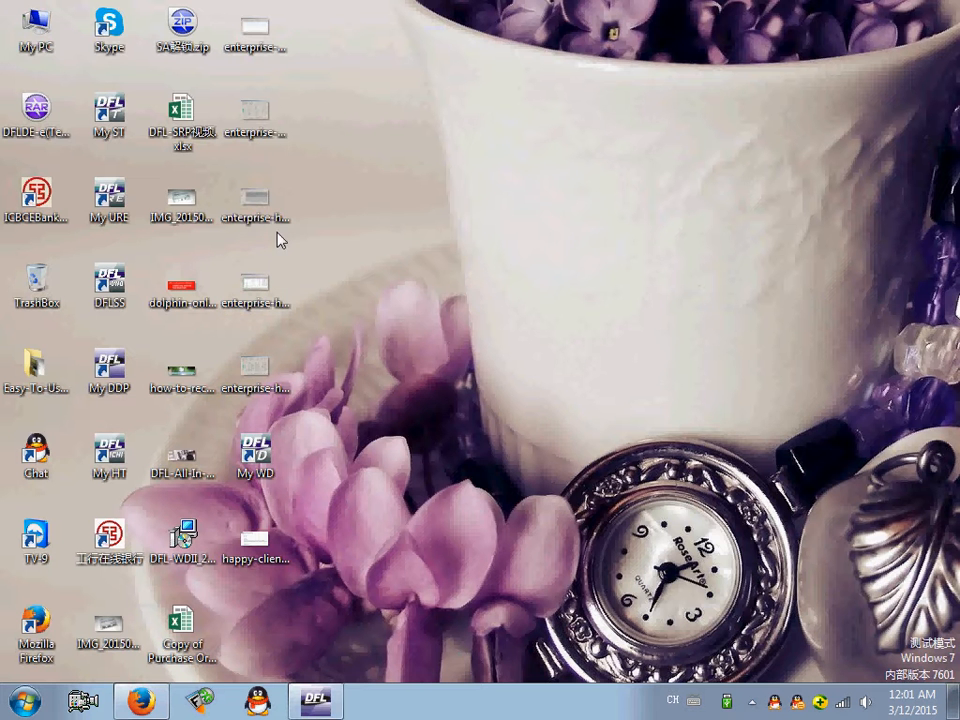
- Open Computer Management from My PC's Manage menu and select Disk Management
left_click(36, 30)
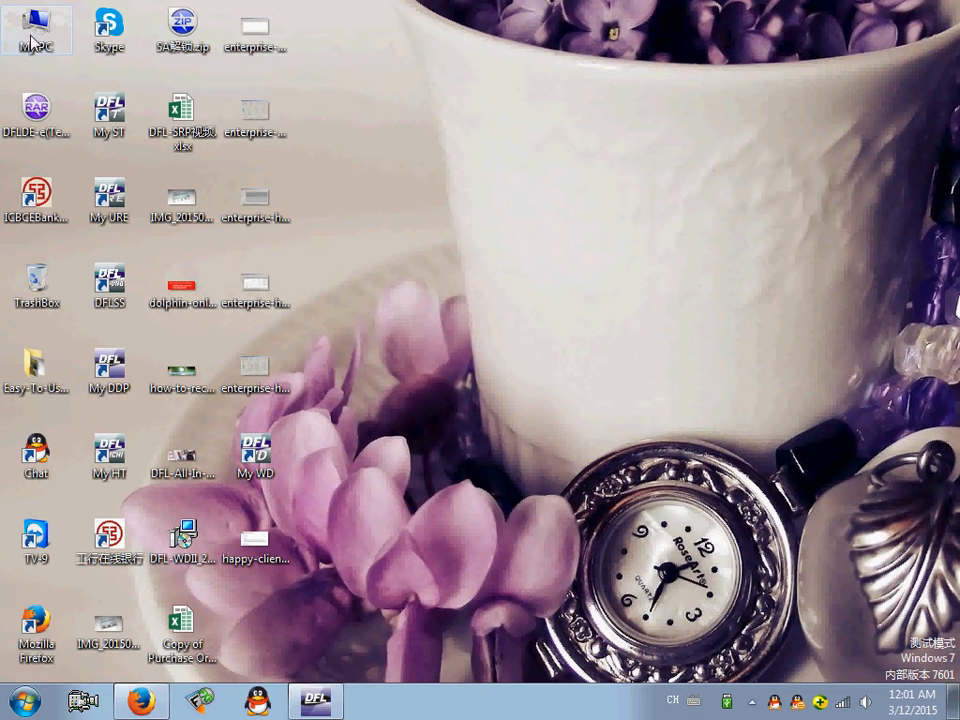
right_click(35, 30)
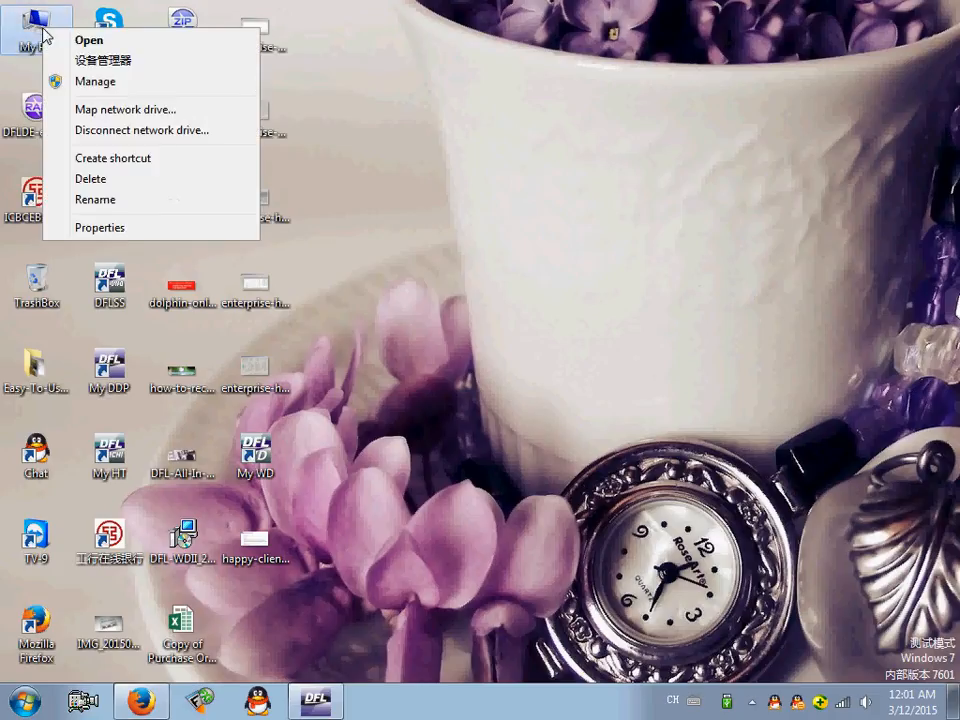
mouse_move(95, 81)
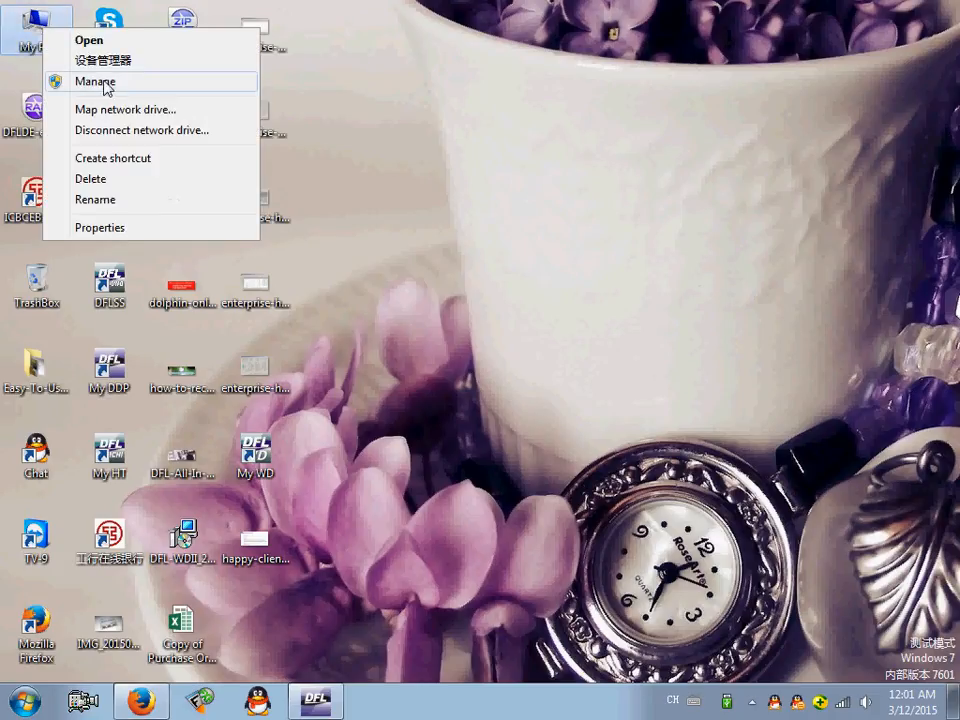
left_click(95, 81)
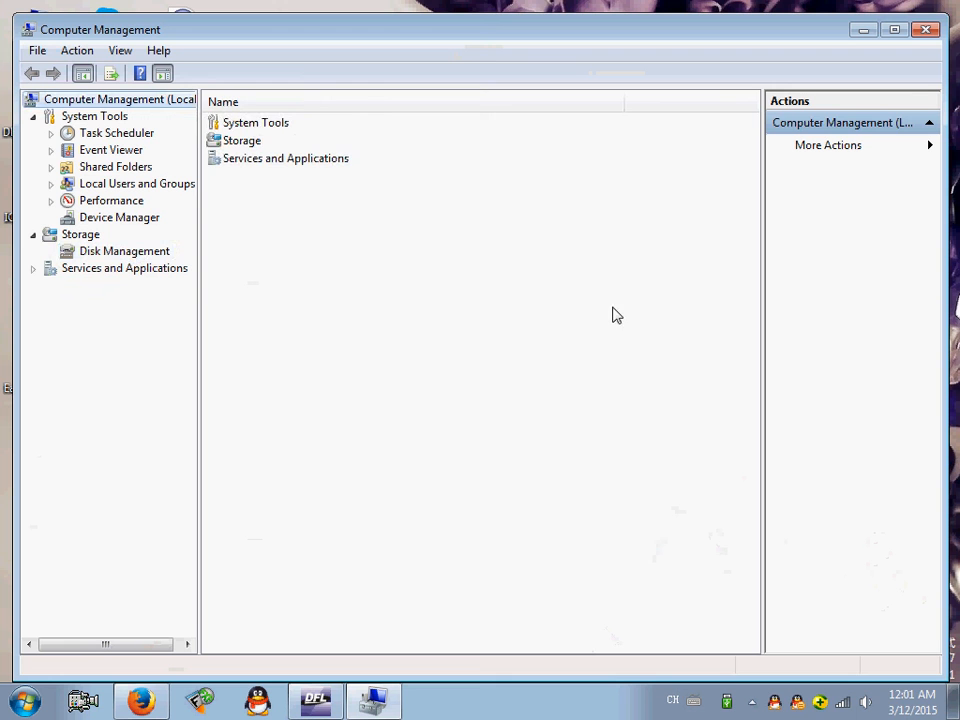
left_click(124, 251)
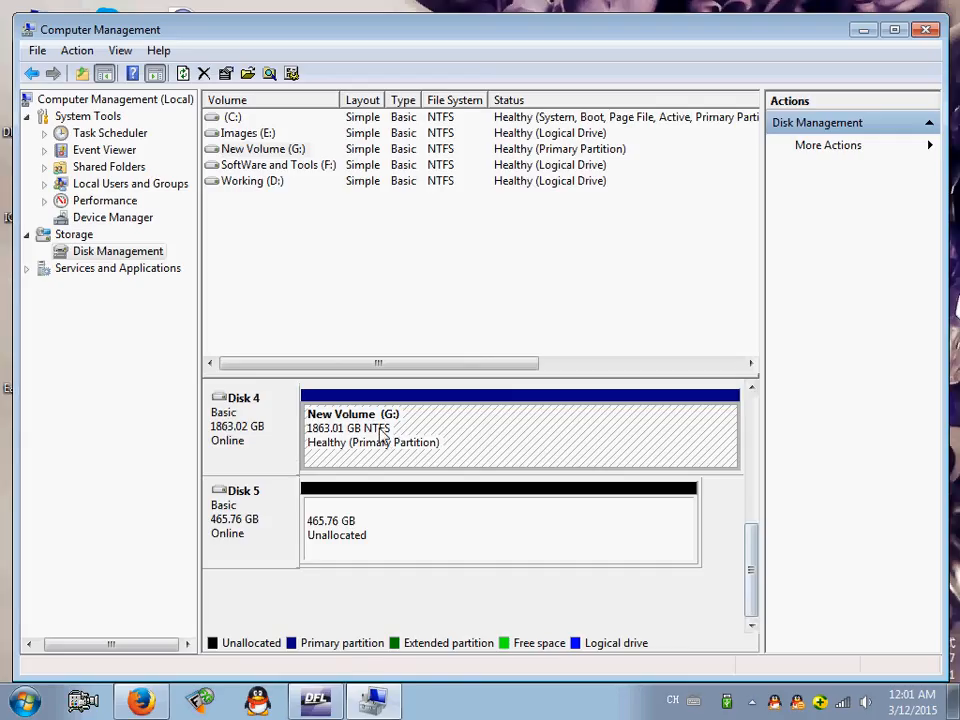
mouse_move(378, 456)
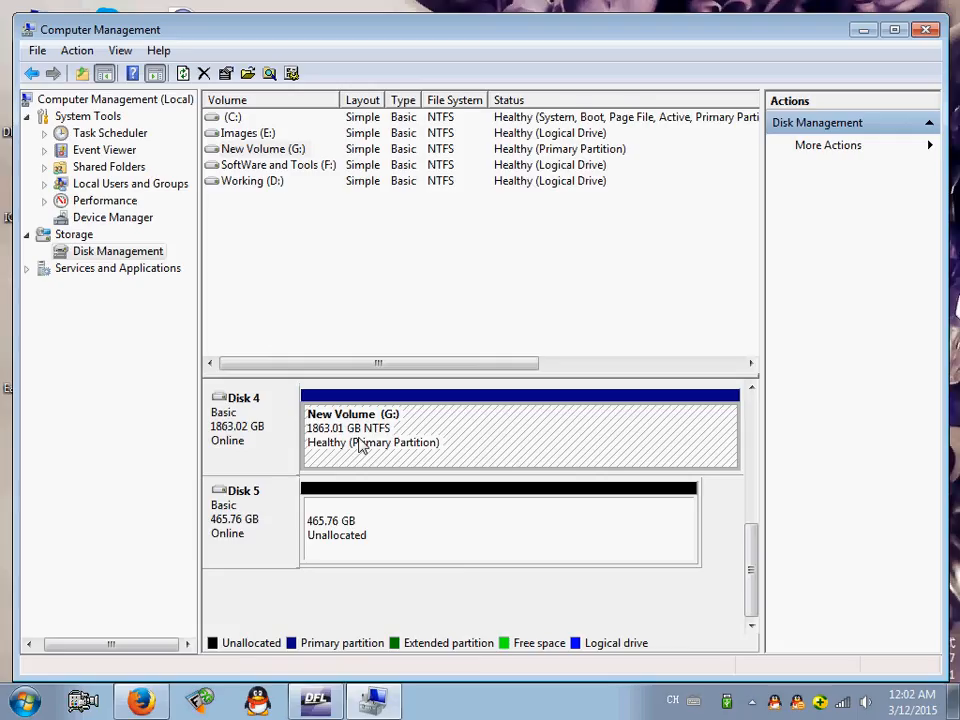
mouse_move(412, 446)
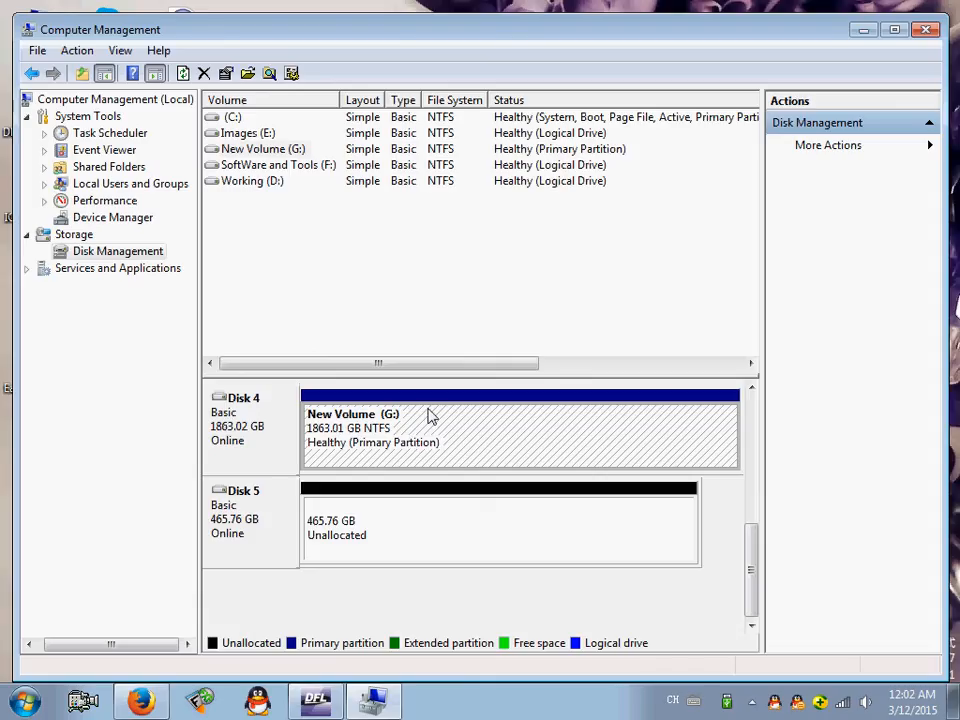
- Bring up the volume actions menu for Disk 4's New Volume (G:) partition
right_click(430, 415)
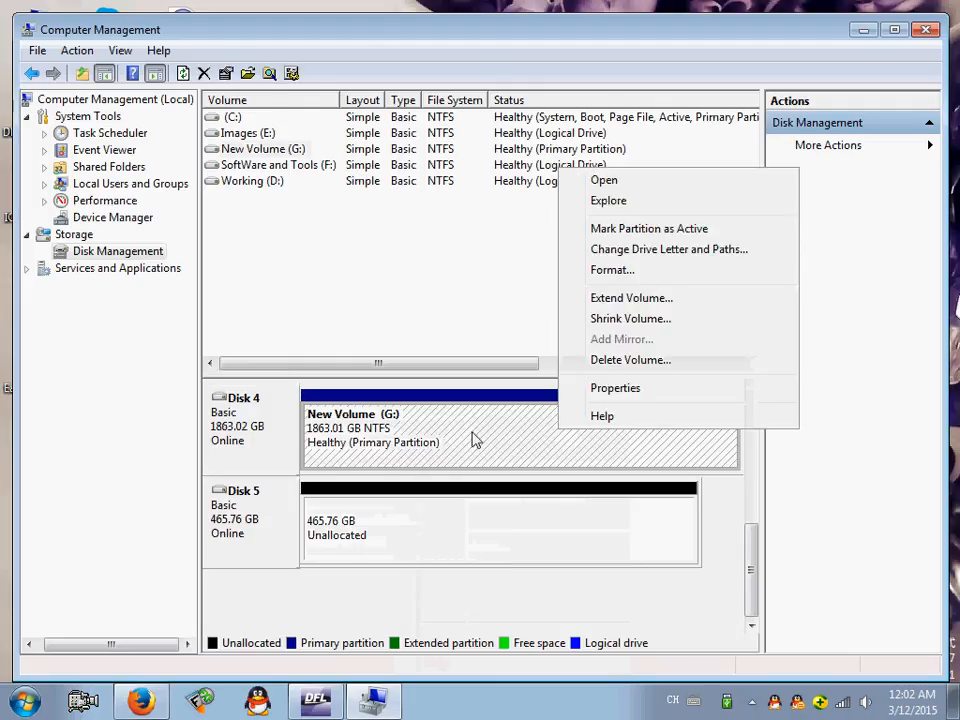
mouse_move(650, 360)
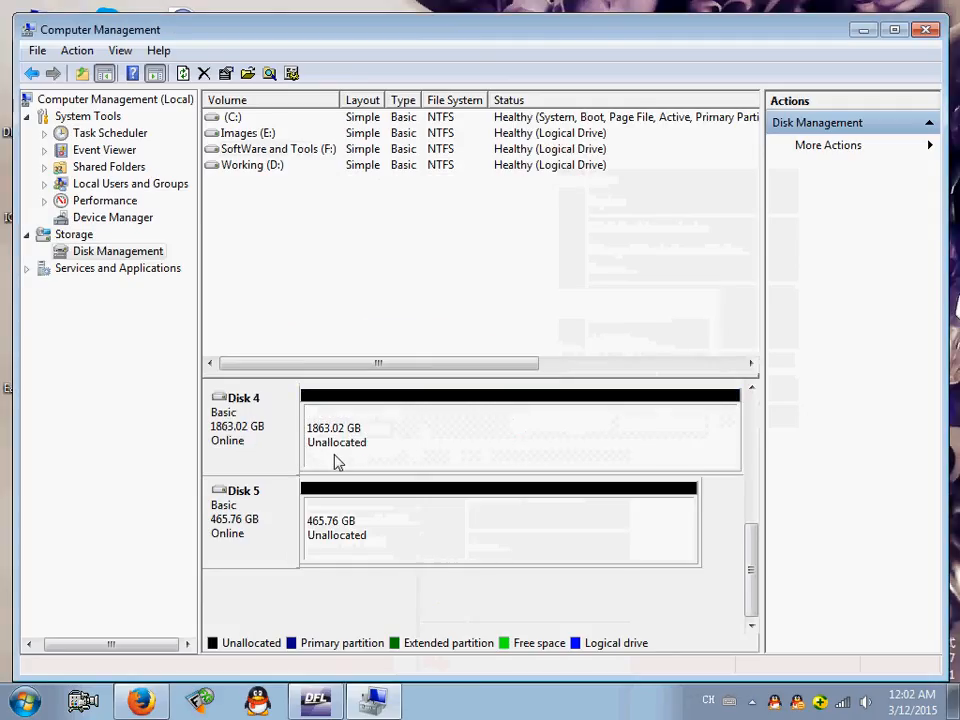
mouse_move(400, 456)
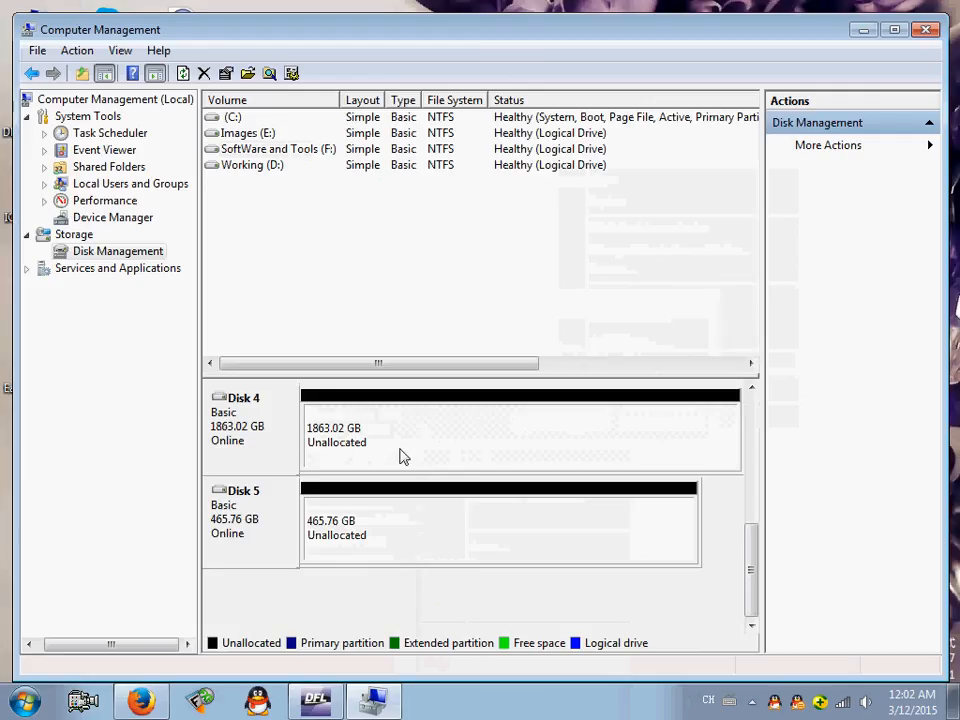
mouse_move(415, 447)
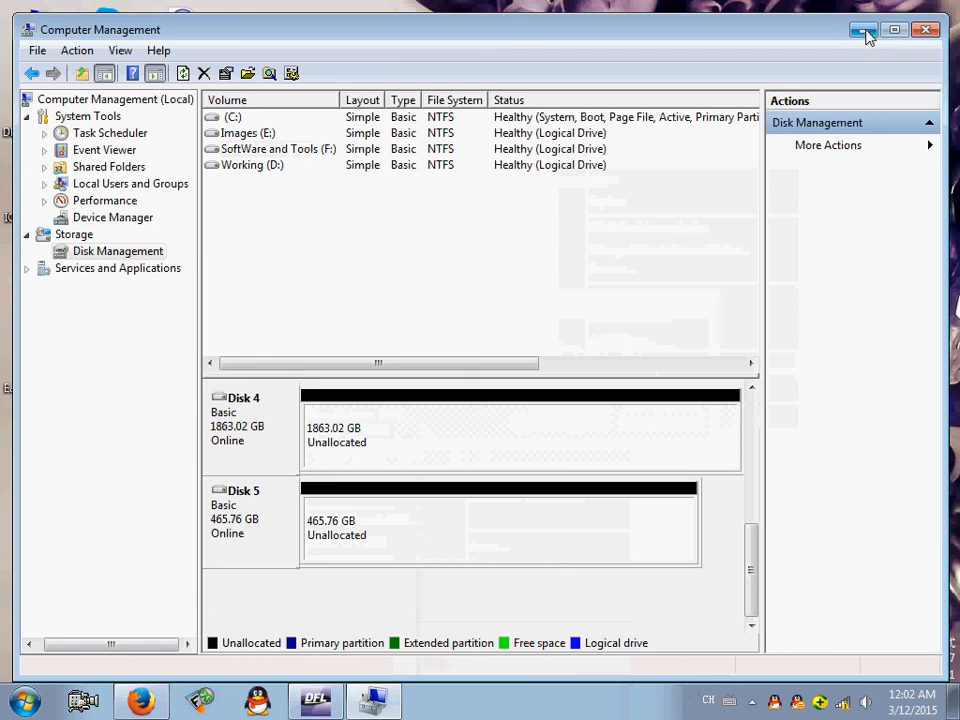
- Return from Computer Management to DFL-DE and restart the imaging task from the Bitmap view
left_click(863, 29)
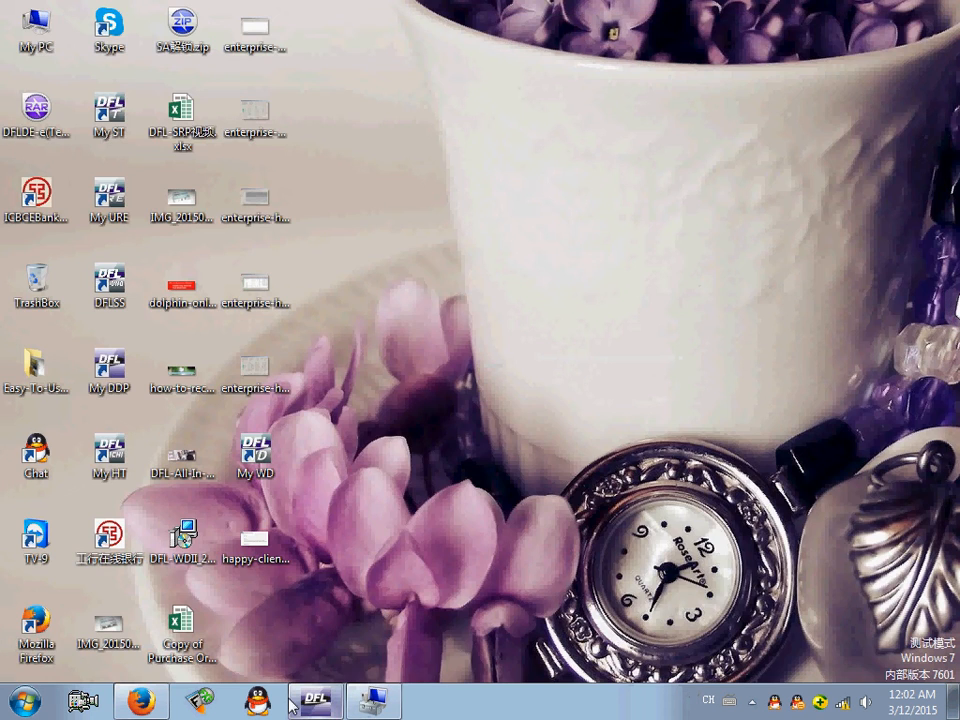
left_click(314, 700)
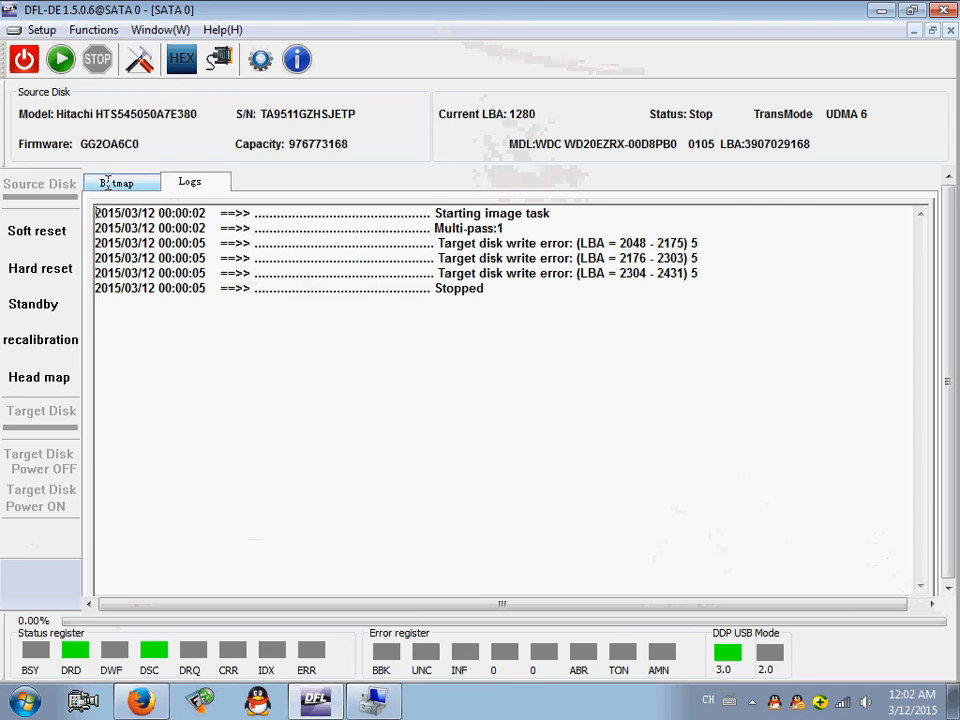
left_click(121, 182)
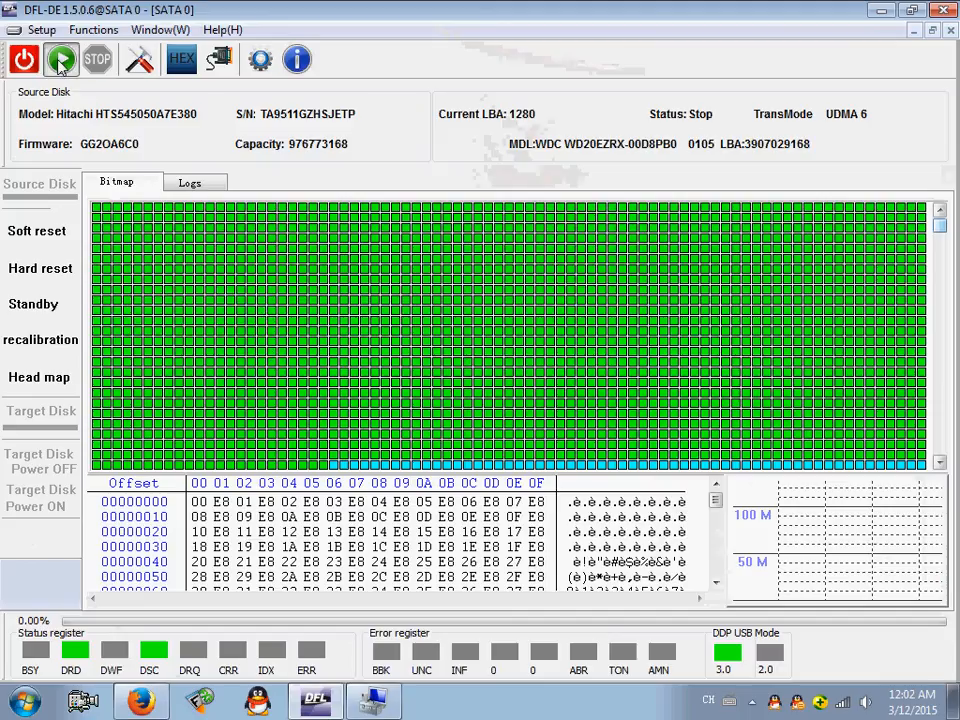
left_click(60, 59)
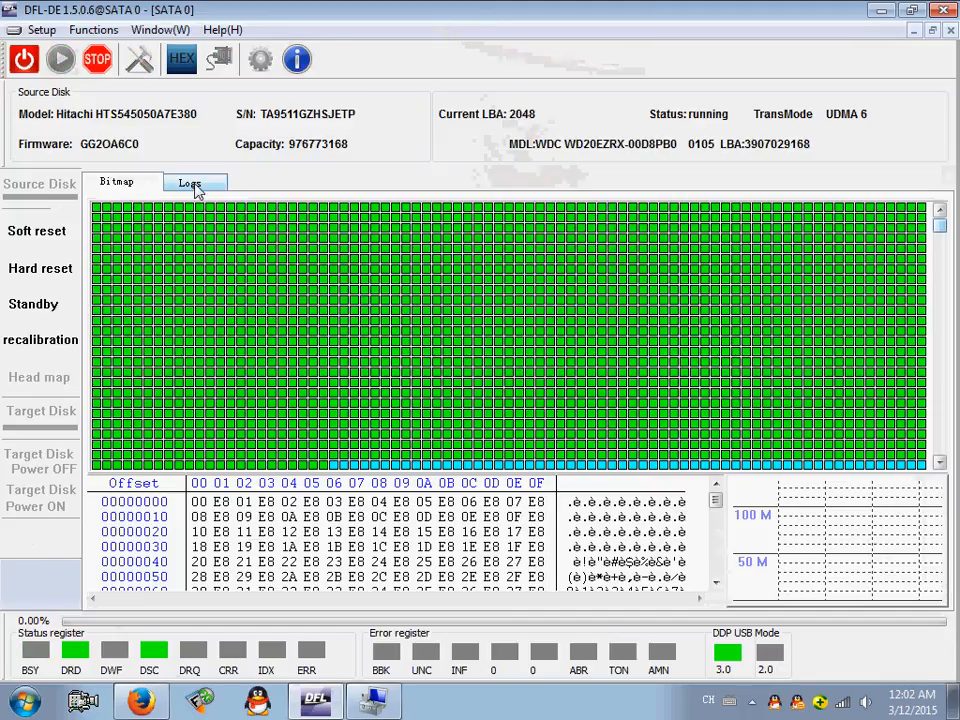
- Monitor imaging progress by alternating between the Logs and Bitmap tabs
left_click(189, 182)
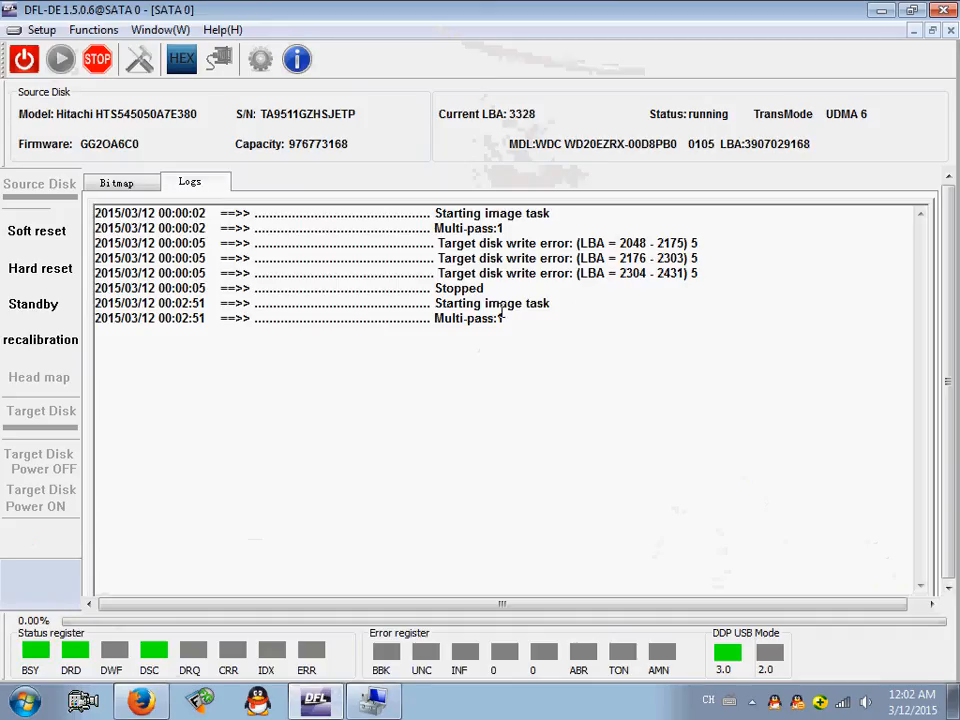
left_click(116, 182)
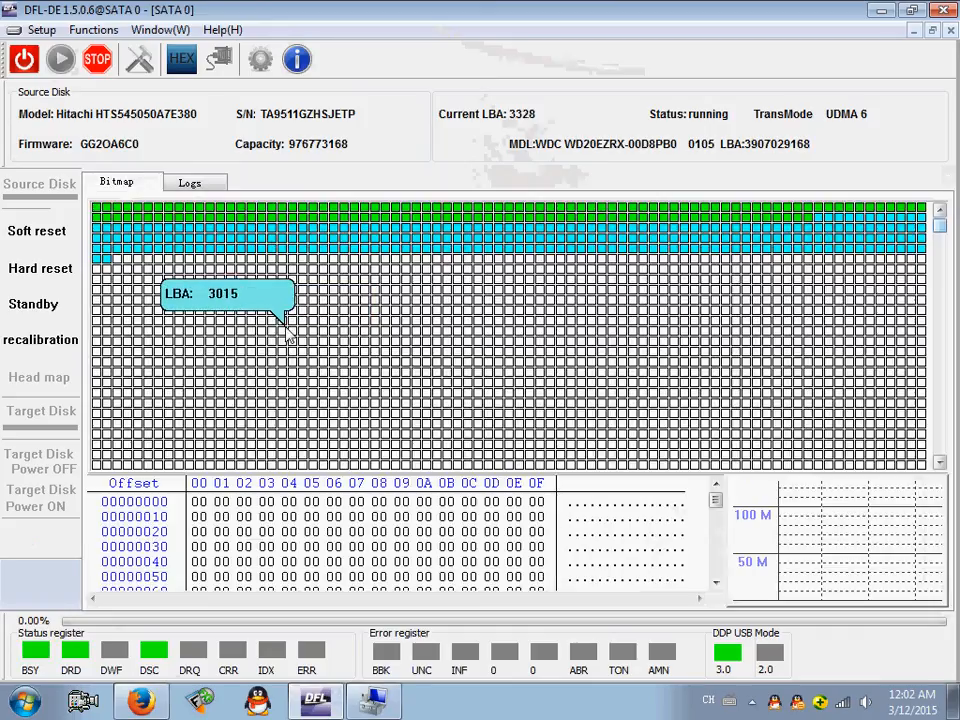
mouse_move(565, 295)
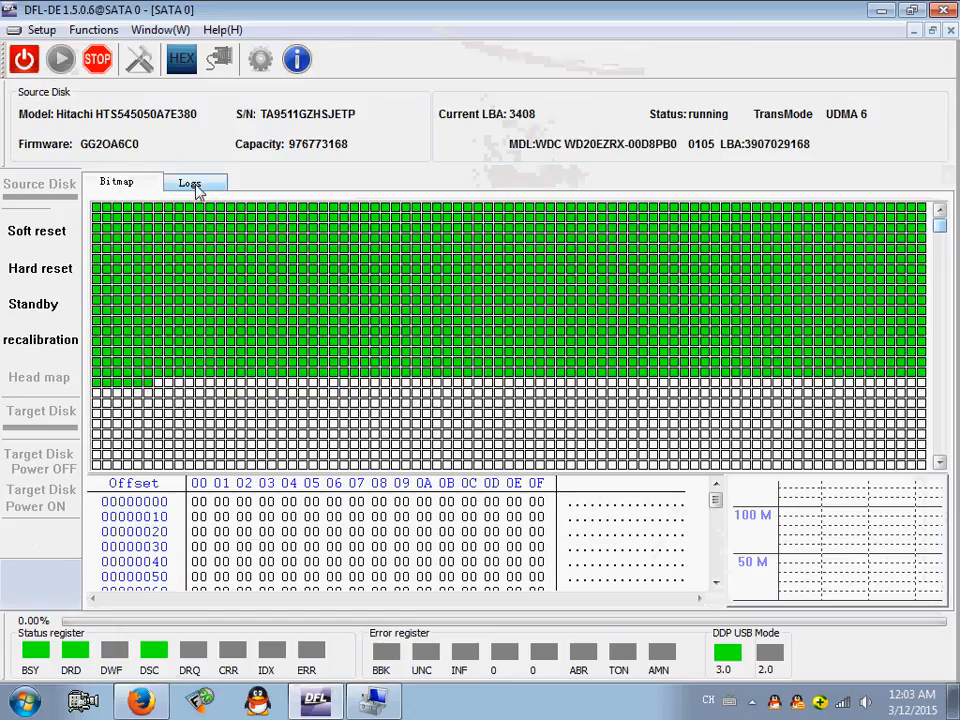
left_click(189, 181)
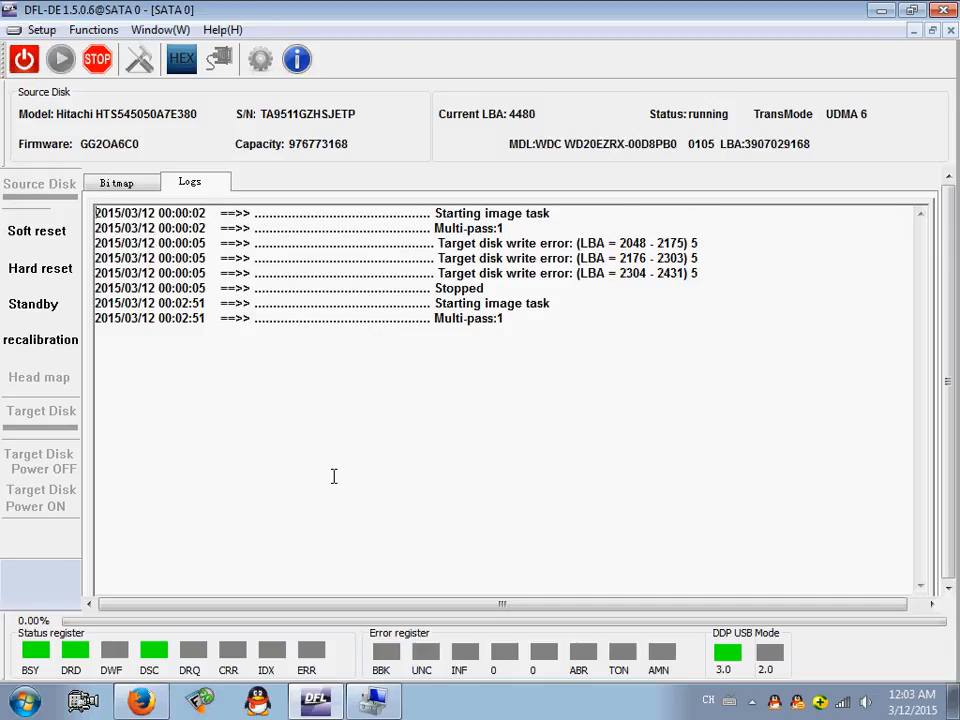
left_click(116, 182)
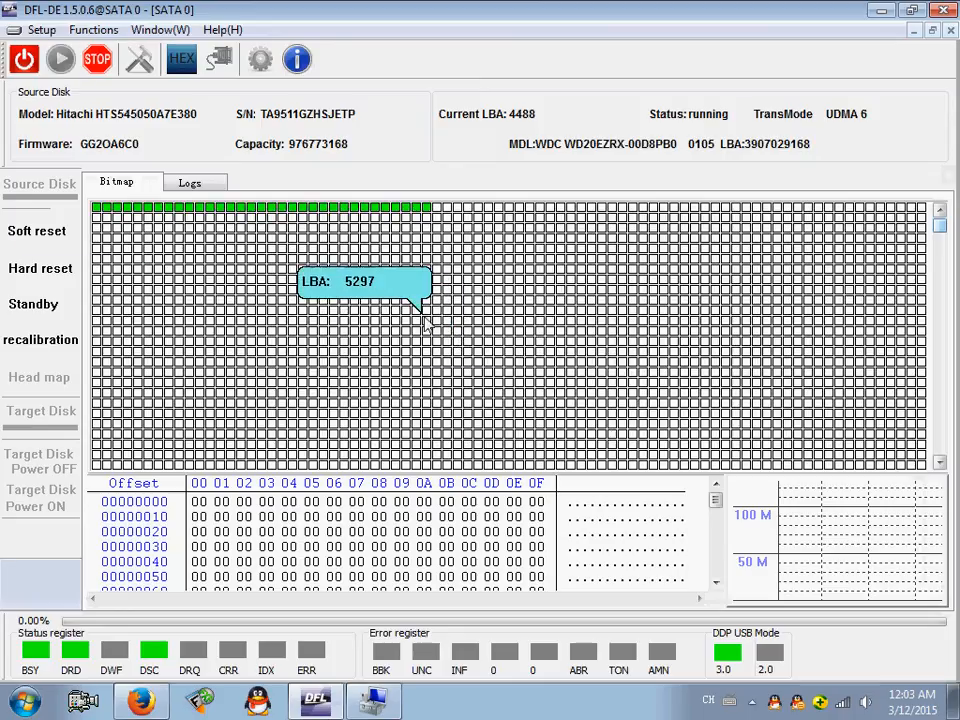
mouse_move(450, 340)
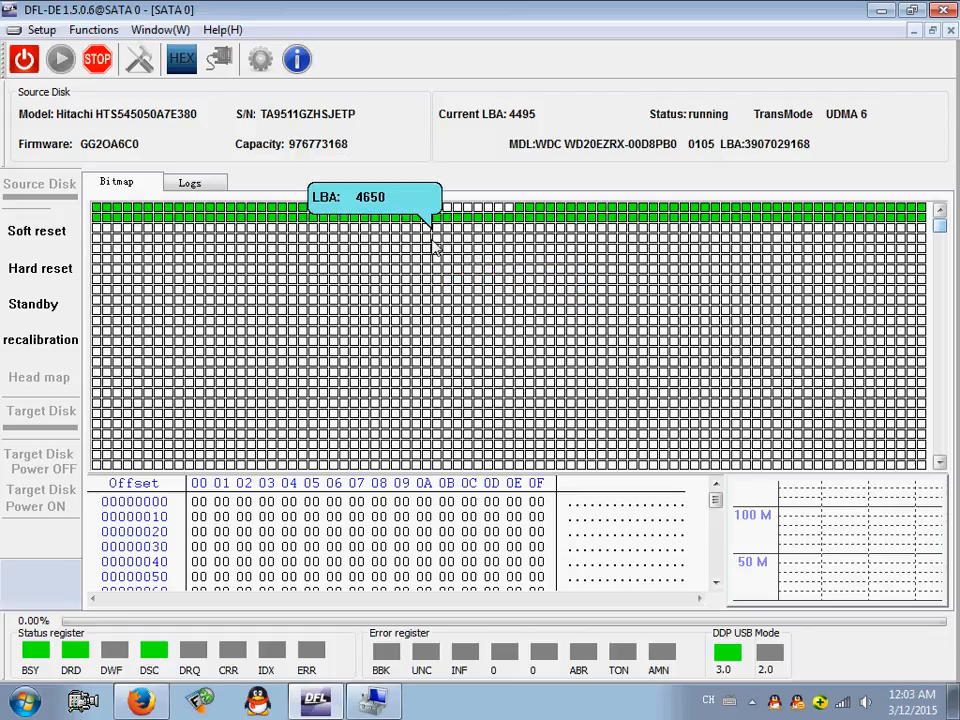
mouse_move(560, 320)
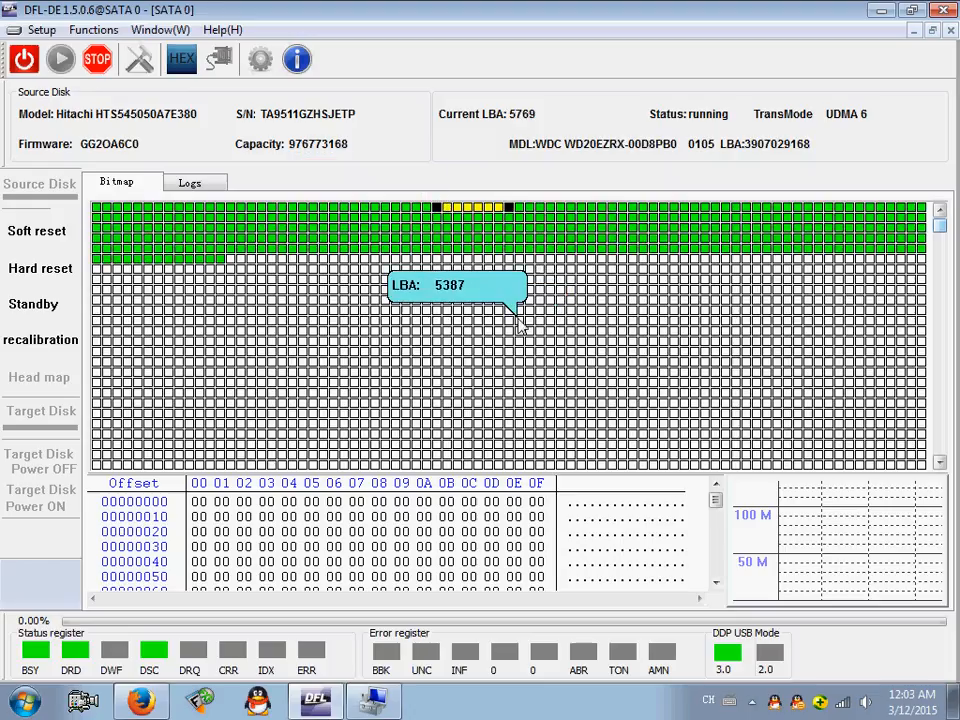
mouse_move(485, 350)
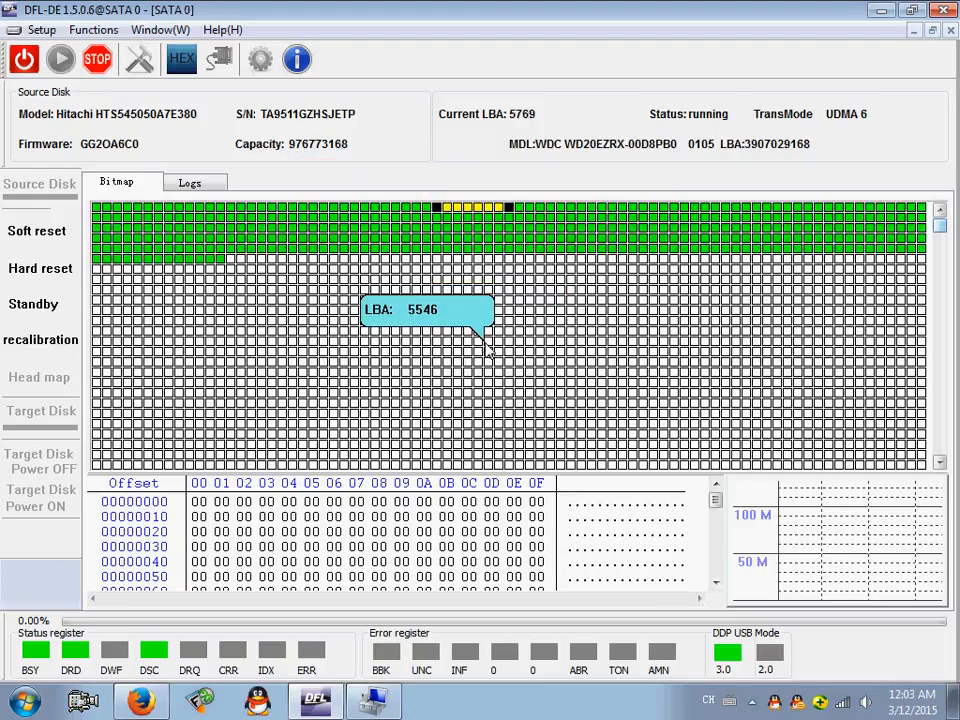